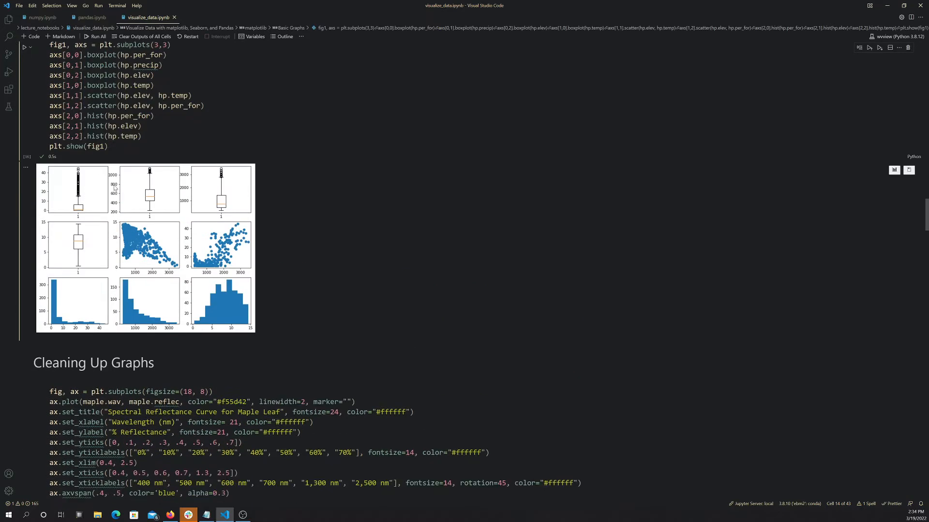
# Scroll past the 3x3 subplot output to the Cleaning Up Graphs maple leaf cell
pyautogui.scroll(-3)
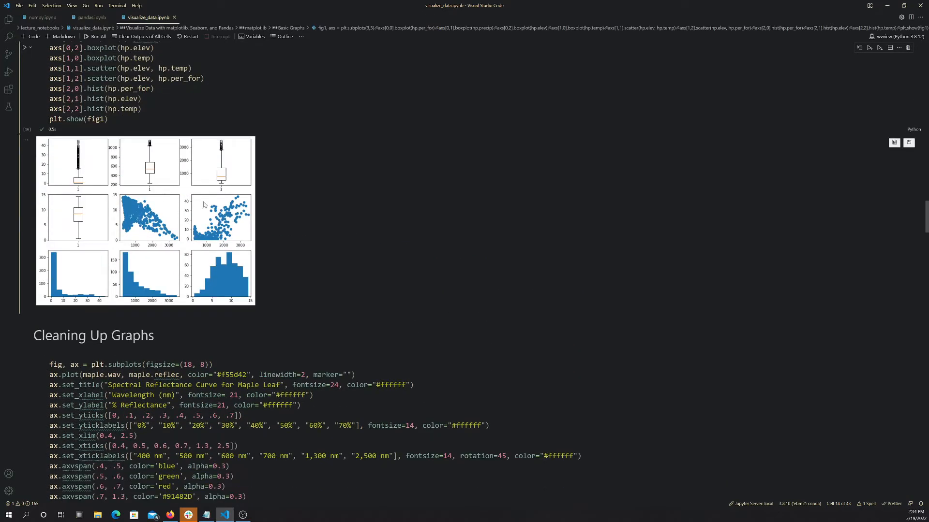
pyautogui.moveTo(247, 251)
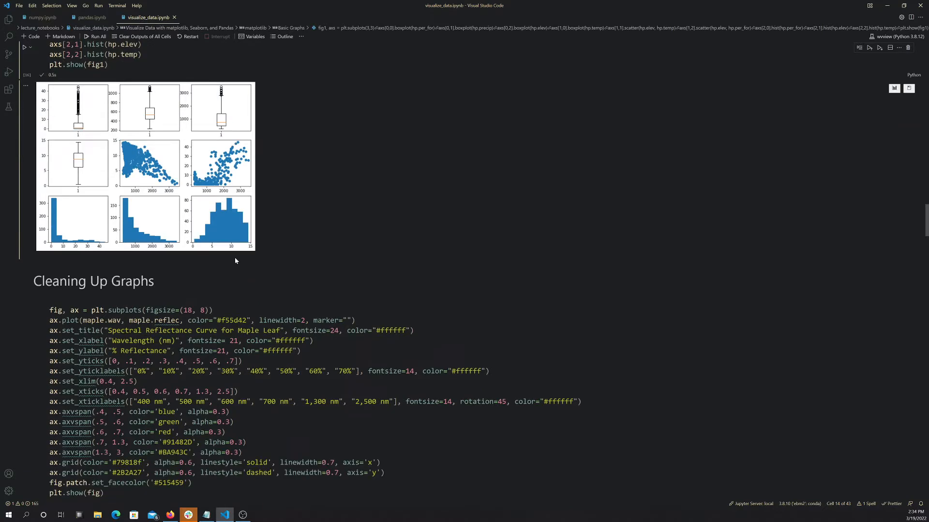
pyautogui.scroll(-3)
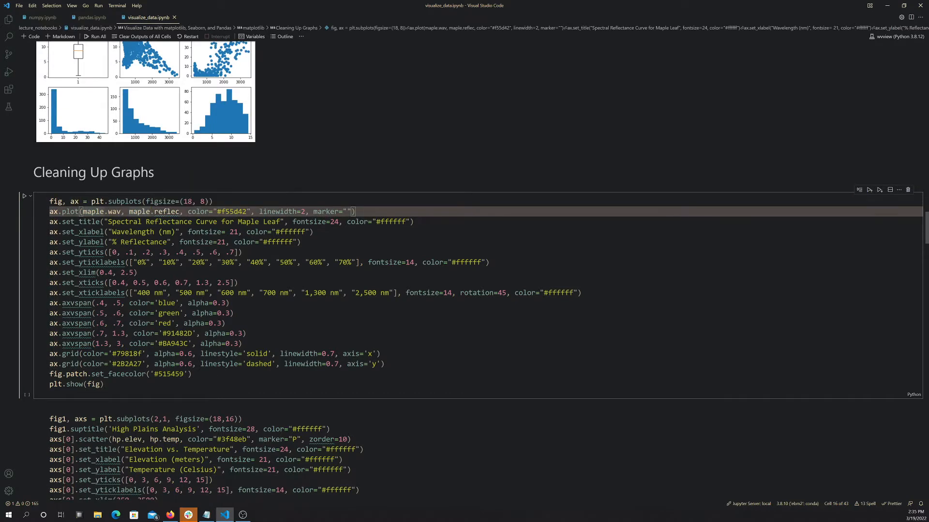
# Select the subplots and maple reflectance plot lines to copy into a new cell above
pyautogui.scroll(-3)
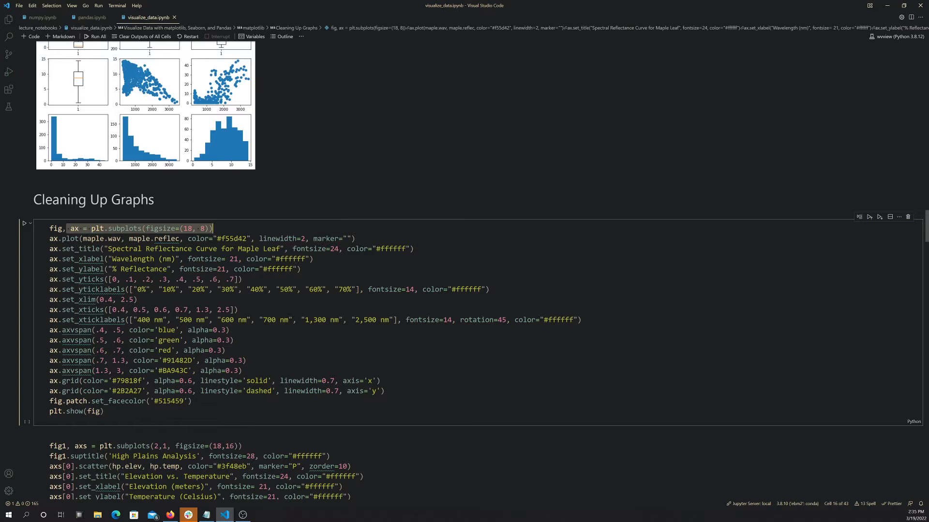
pyautogui.moveTo(82, 229)
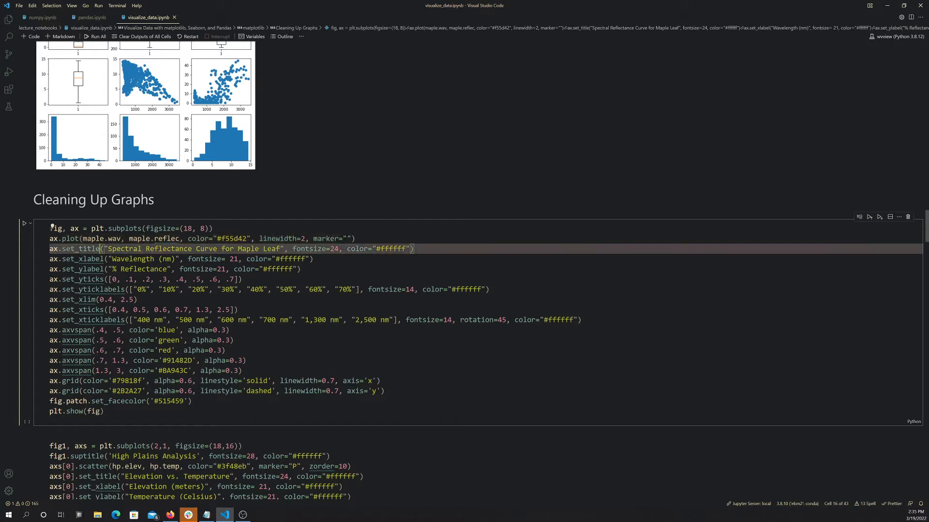
pyautogui.click(53, 238)
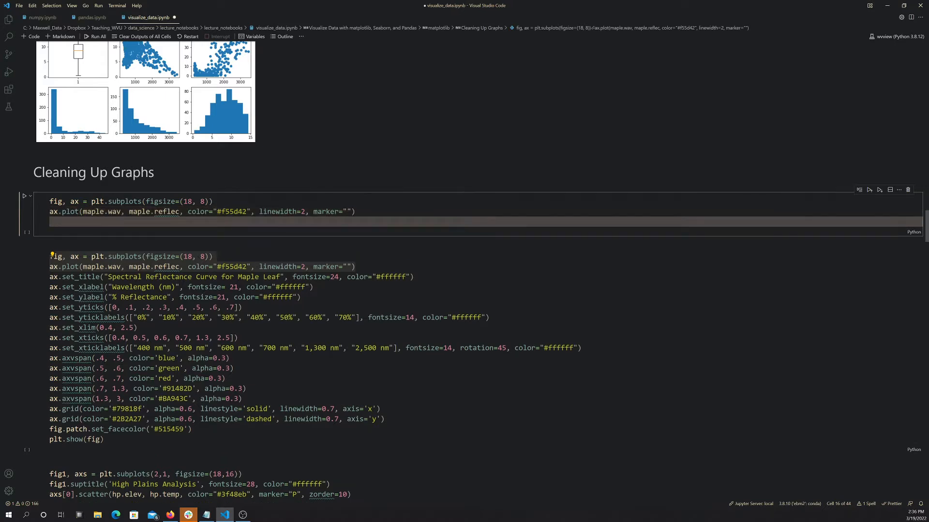
# Append plt.show(fig) to the new maple leaf plotting cell
pyautogui.write('-lot.show(')
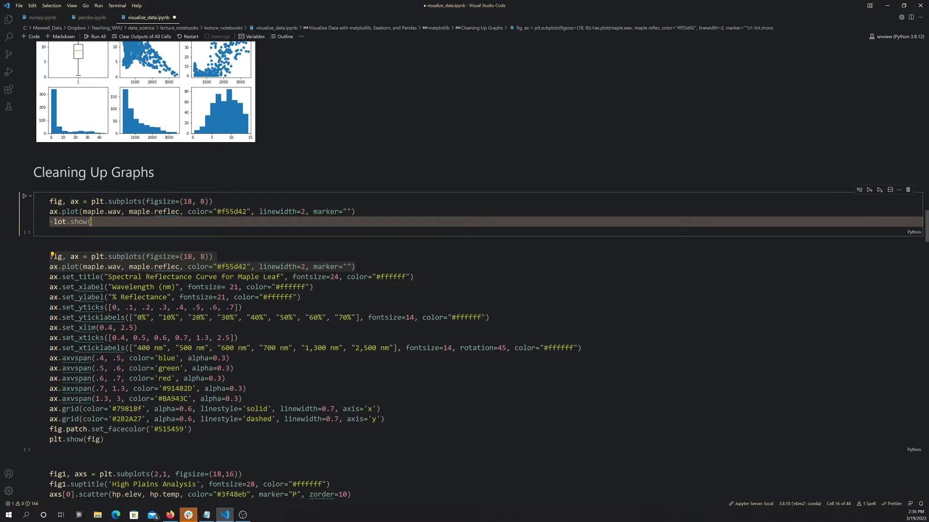
pyautogui.write('fig')
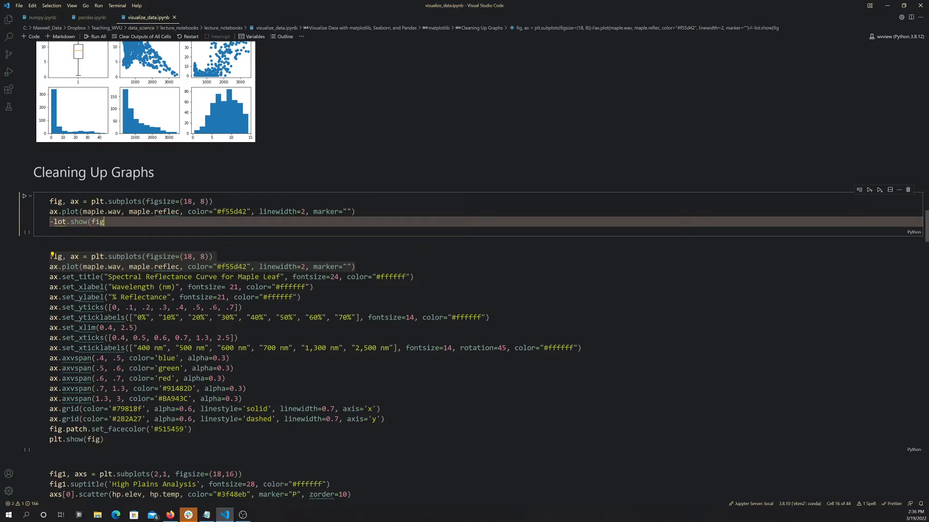
pyautogui.write(')')
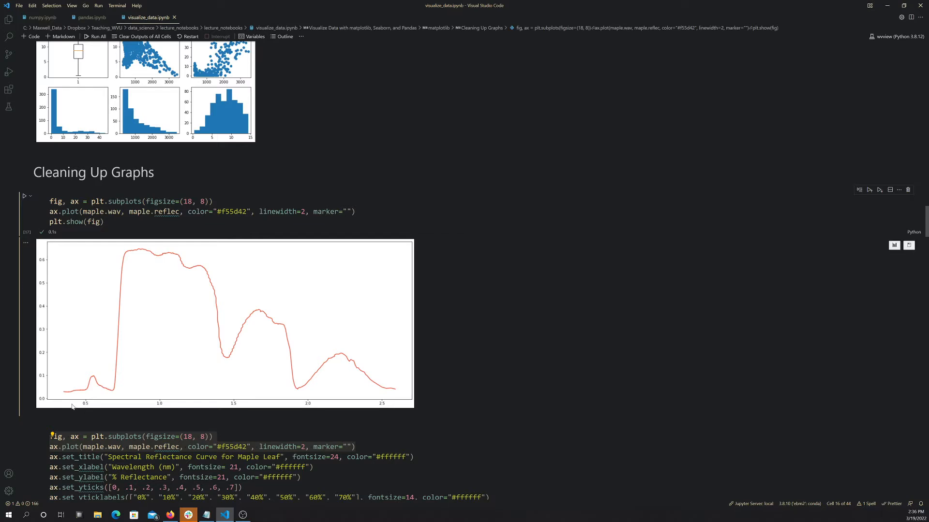
pyautogui.moveTo(87, 367)
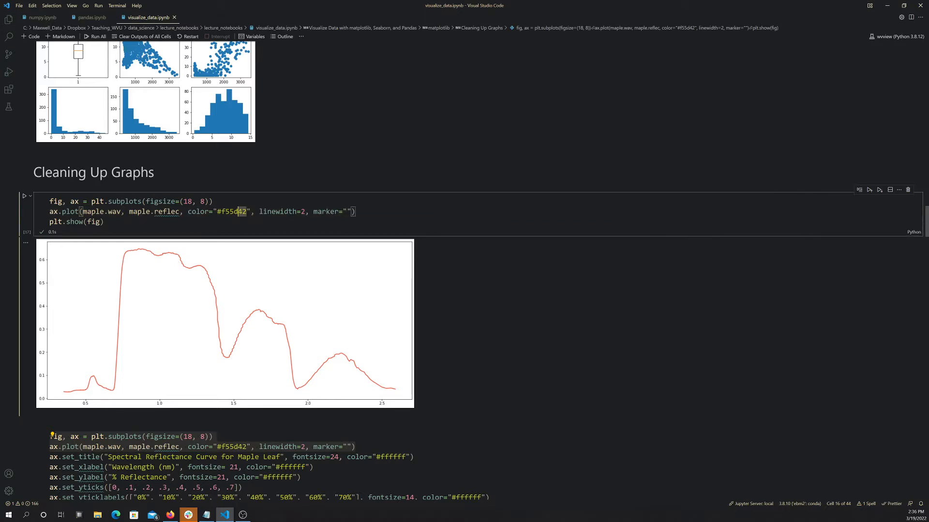
# Try line width 5, then set linewidth=2 with marker="" and rerun the cell
pyautogui.doubleClick(230, 211)
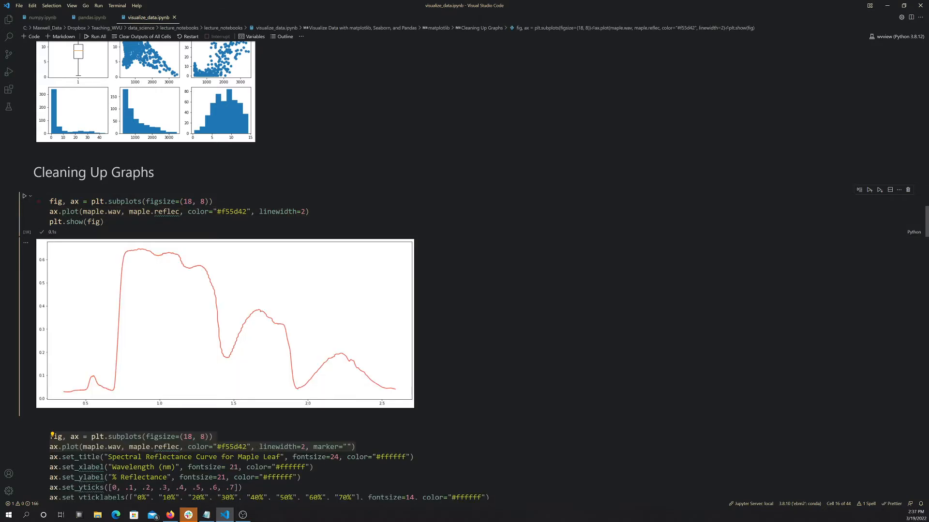
pyautogui.click(306, 211)
pyautogui.write('1')
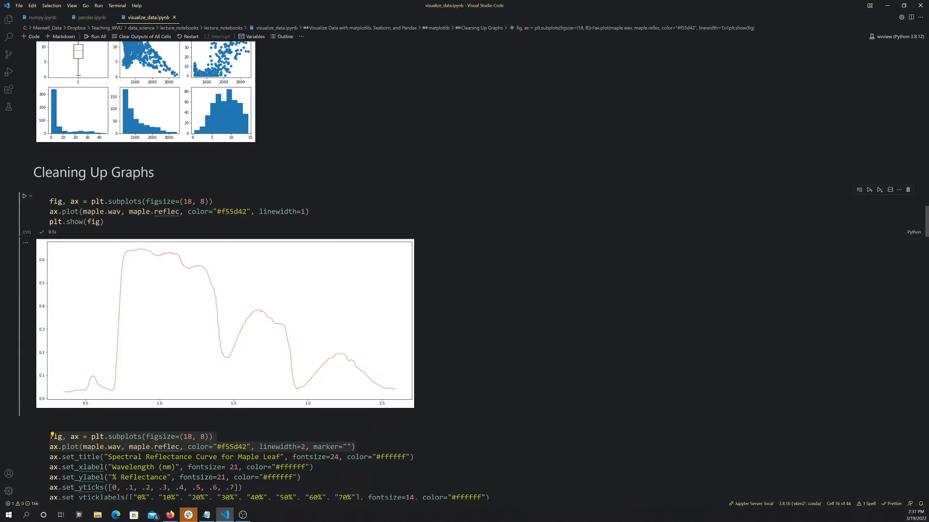
pyautogui.write('5')
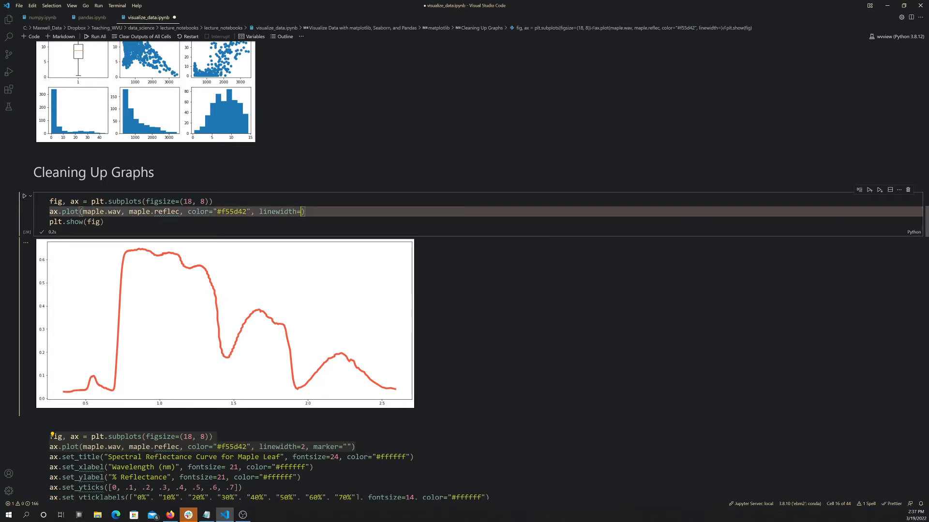
pyautogui.write('2, marker=""')
pyautogui.click(76, 221)
pyautogui.write('o')
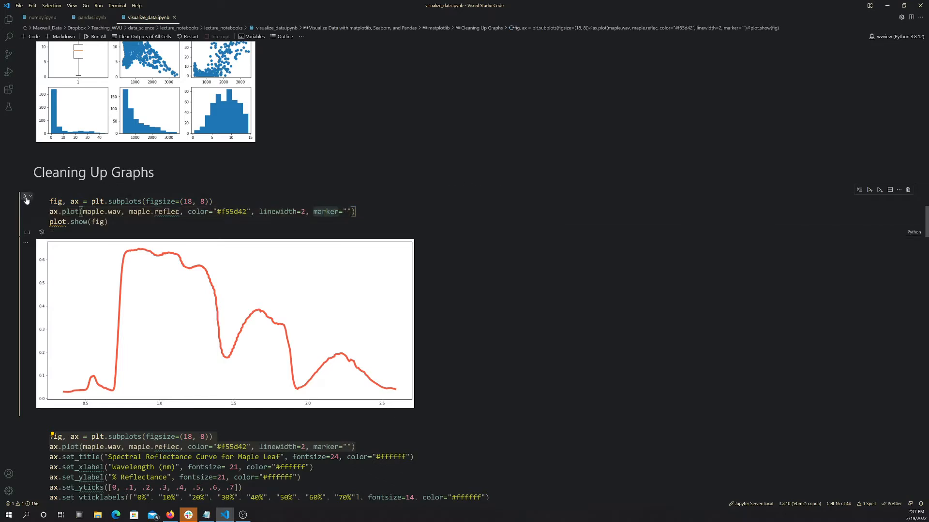
pyautogui.click(24, 195)
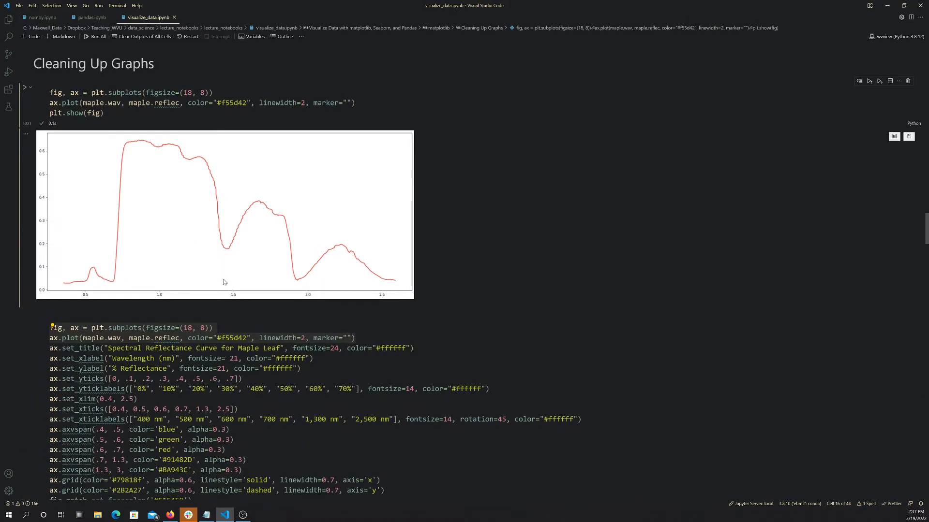
pyautogui.scroll(-3)
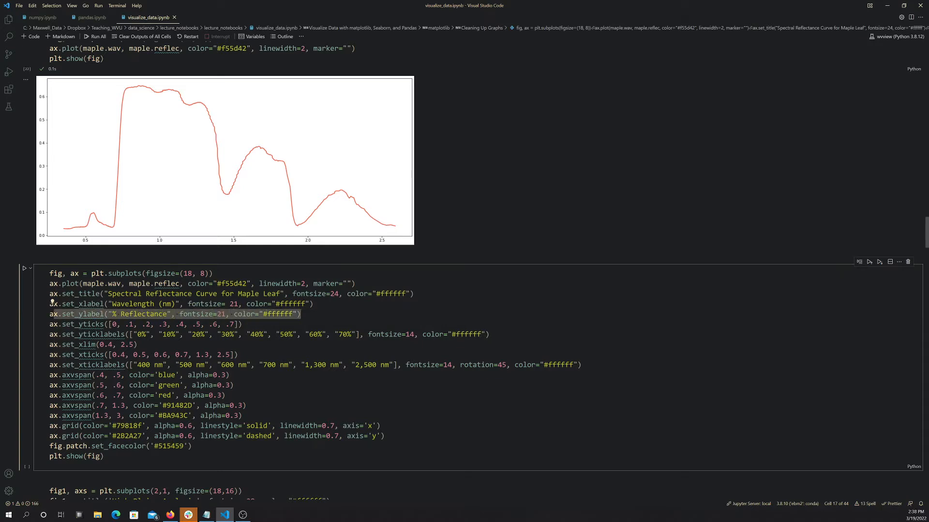
pyautogui.scroll(-3)
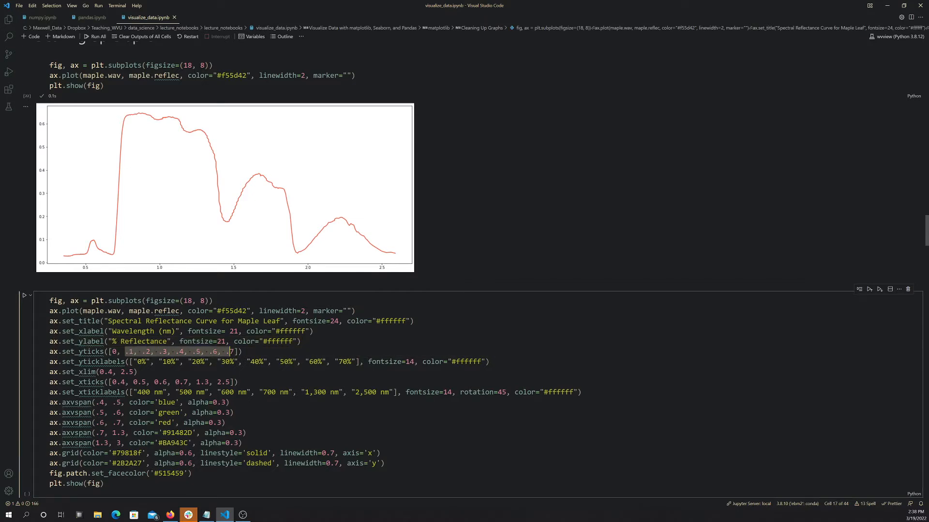
pyautogui.scroll(-3)
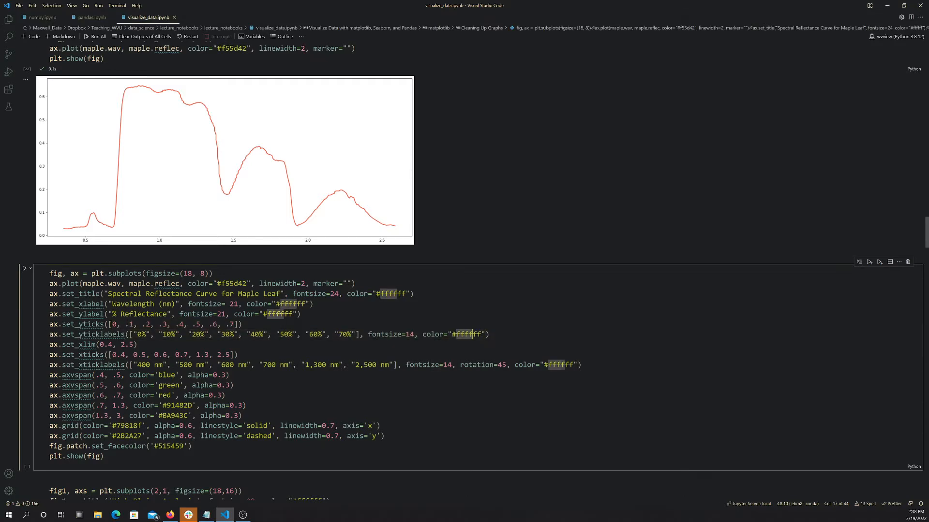
pyautogui.scroll(-3)
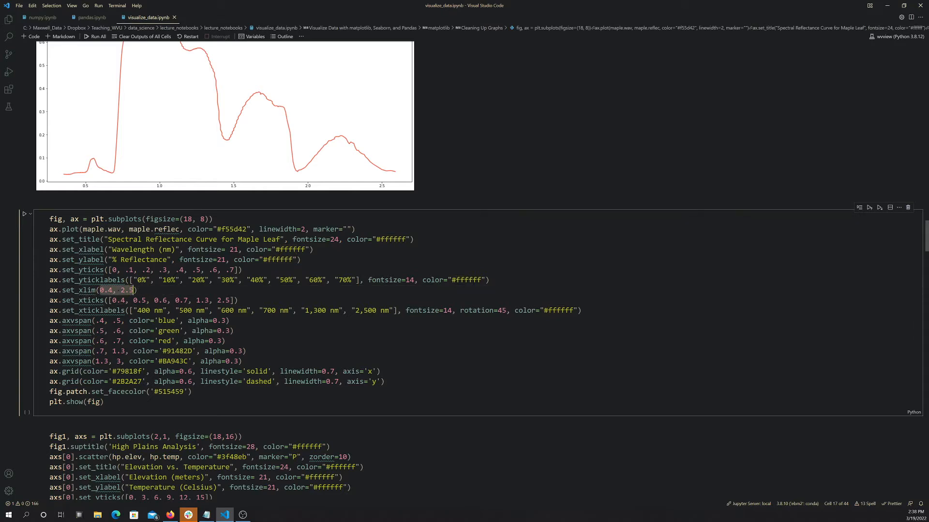
pyautogui.moveTo(67, 191)
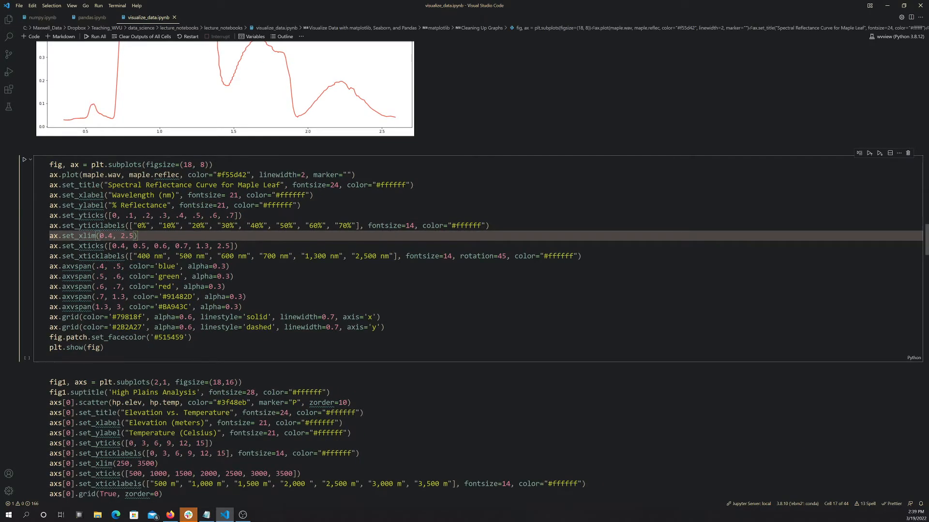
# Copy the title, axis label, tick and limit lines into the new cell
pyautogui.rightClick(134, 190)
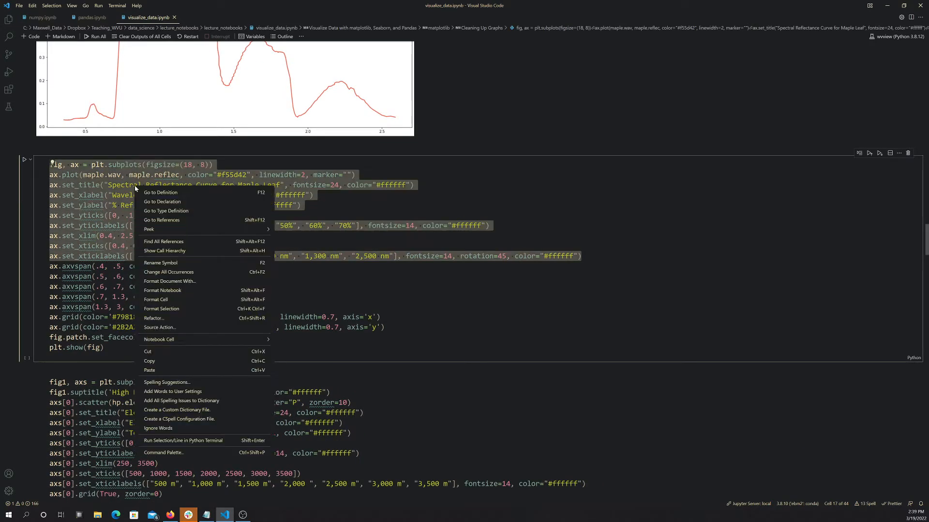
pyautogui.moveTo(150, 361)
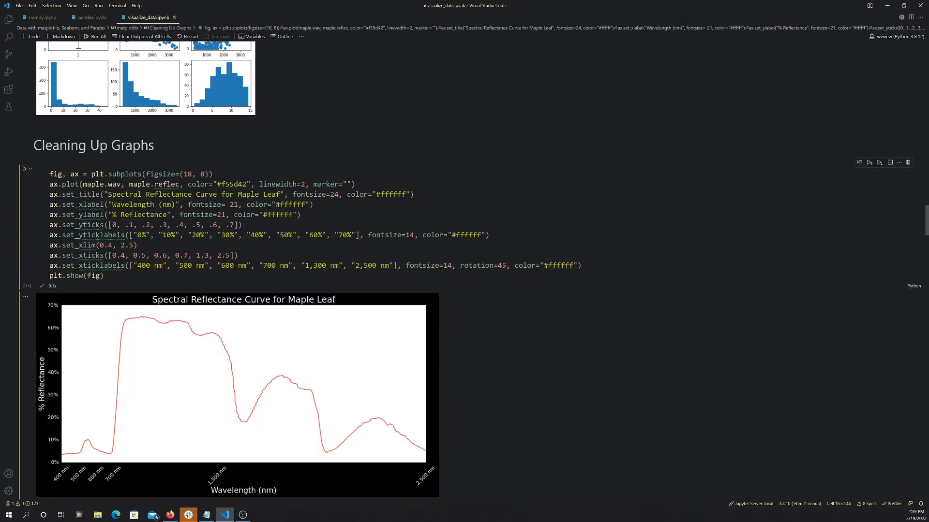
pyautogui.scroll(-3)
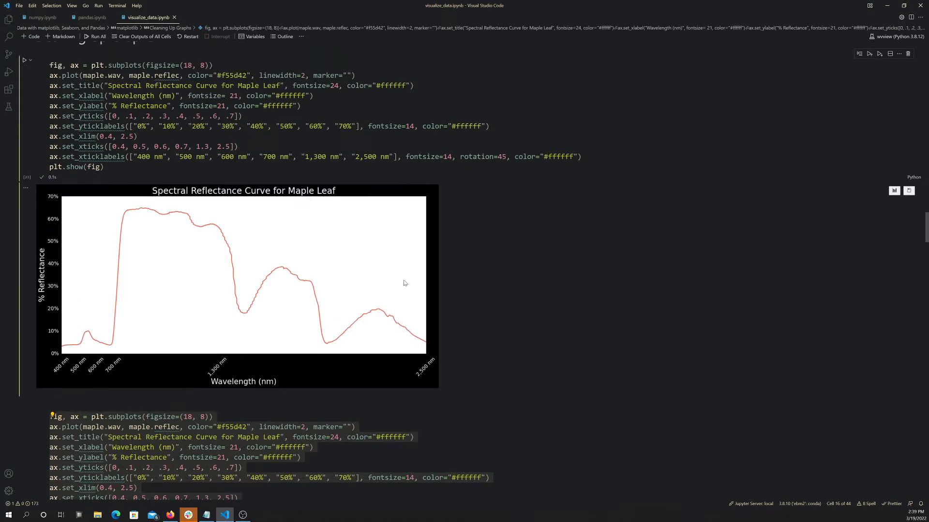
pyautogui.scroll(-3)
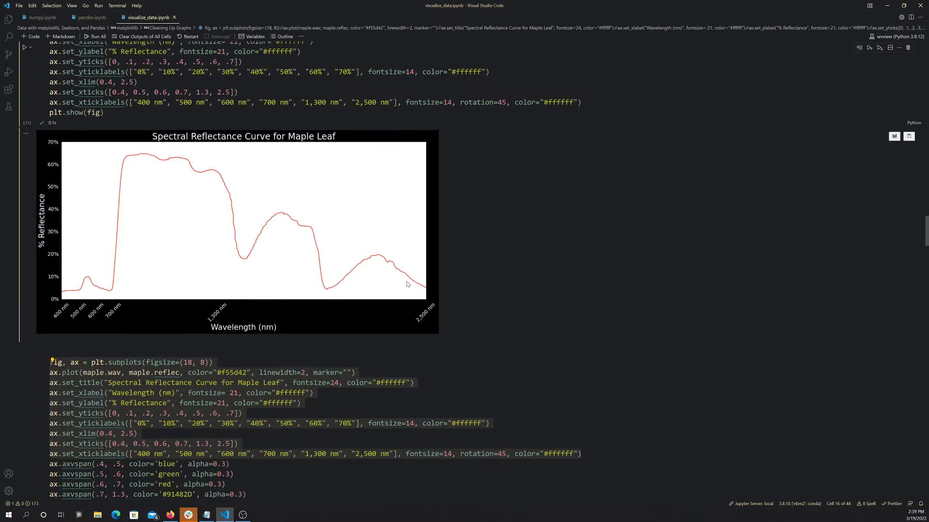
pyautogui.scroll(-3)
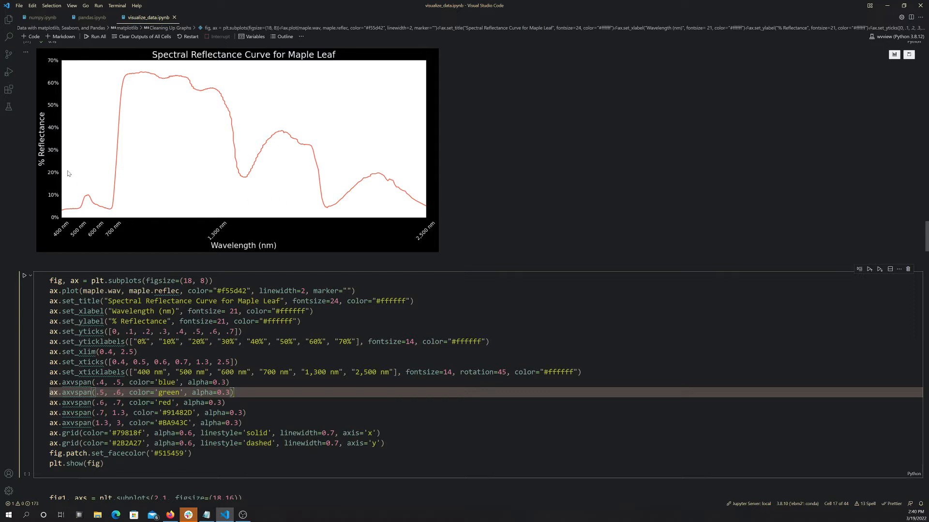
pyautogui.moveTo(121, 201)
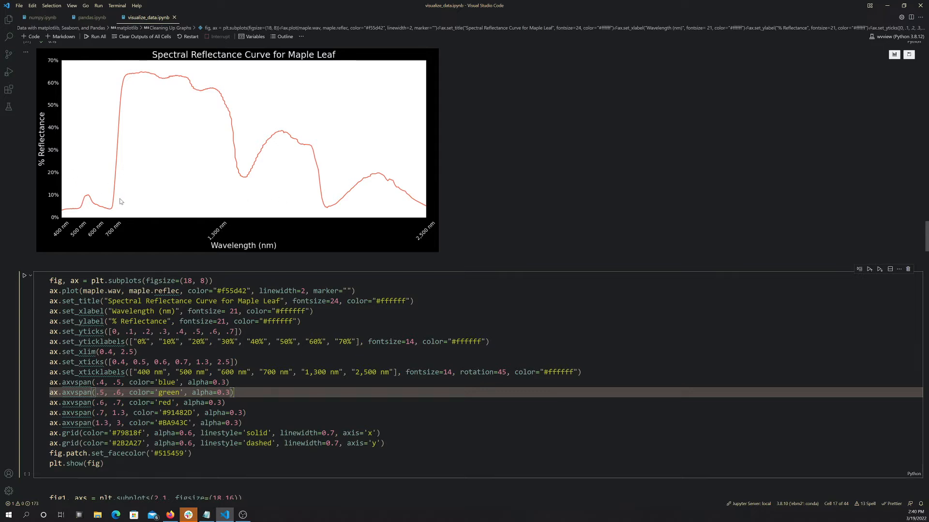
pyautogui.moveTo(67, 208)
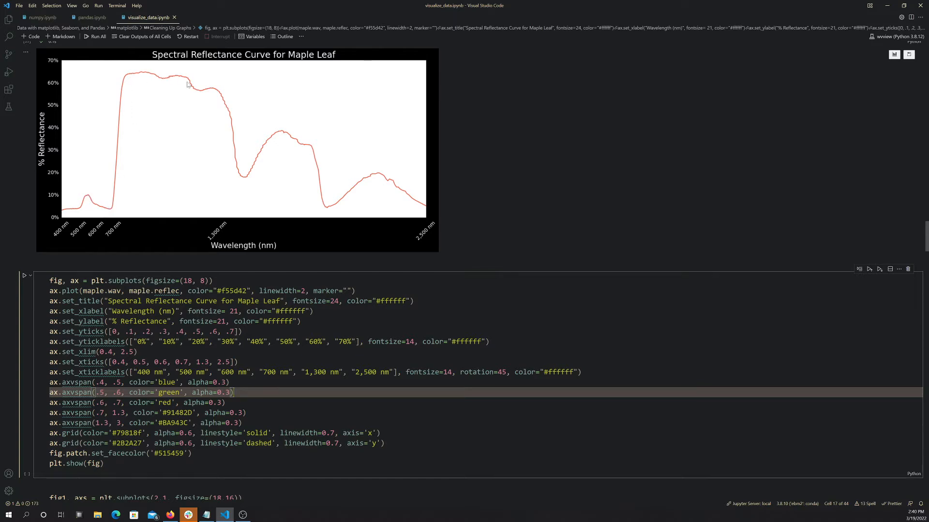
pyautogui.moveTo(168, 91)
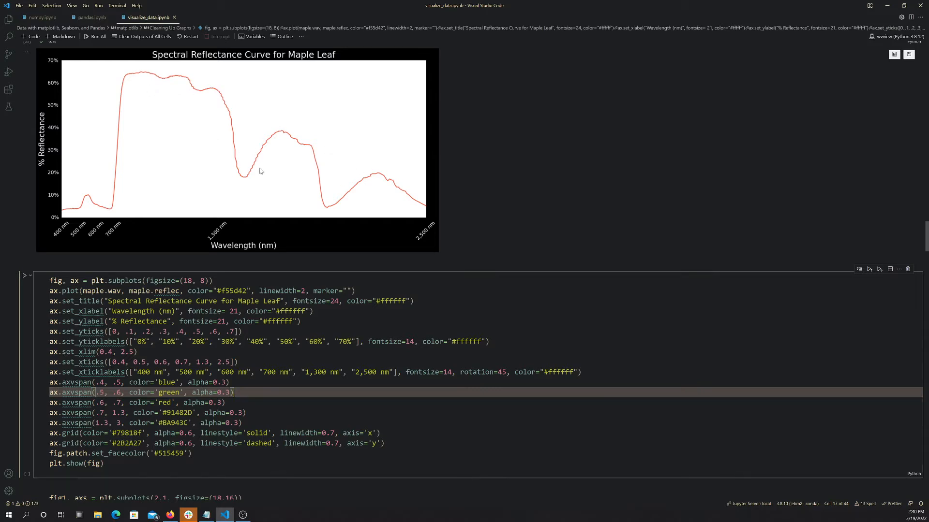
pyautogui.moveTo(262, 186)
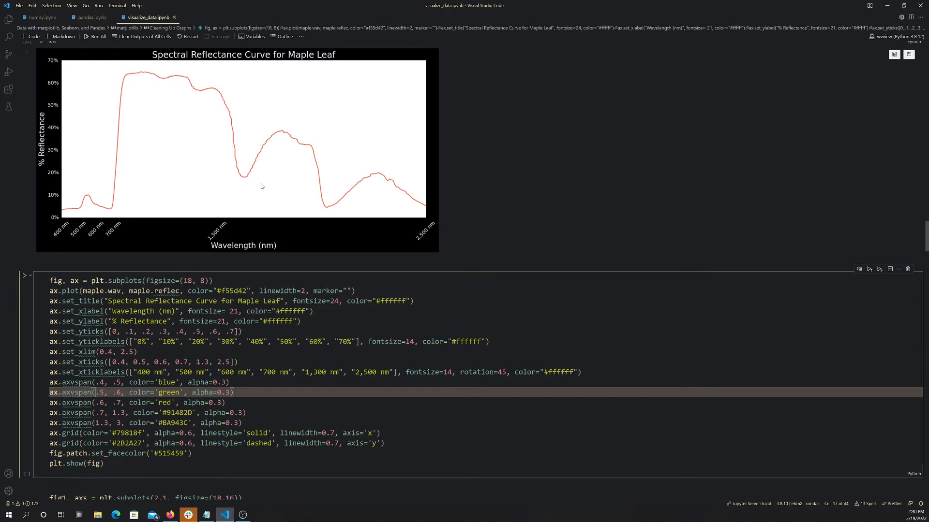
pyautogui.moveTo(160, 172)
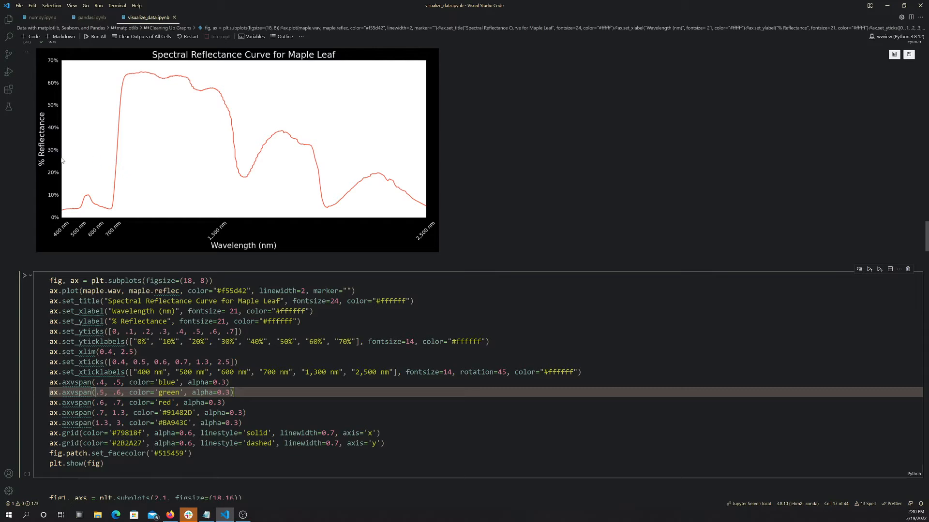
pyautogui.moveTo(106, 177)
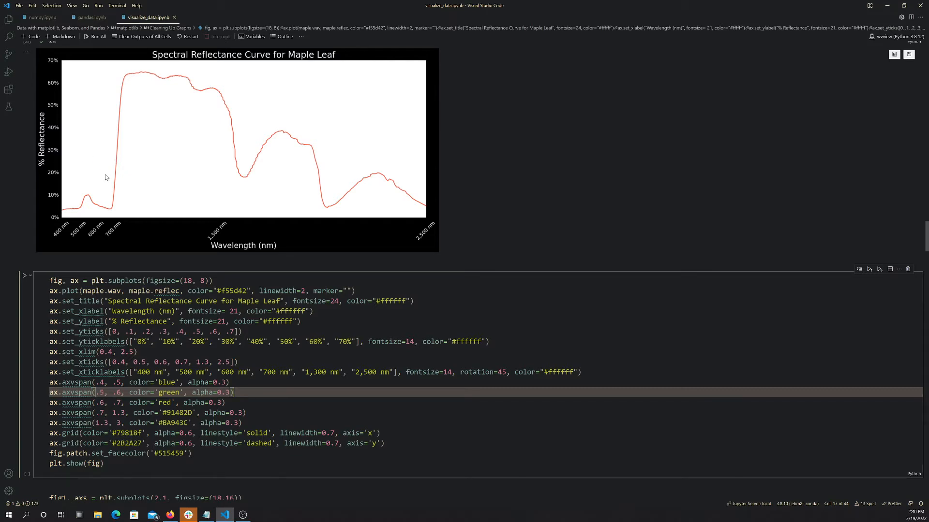
pyautogui.moveTo(214, 159)
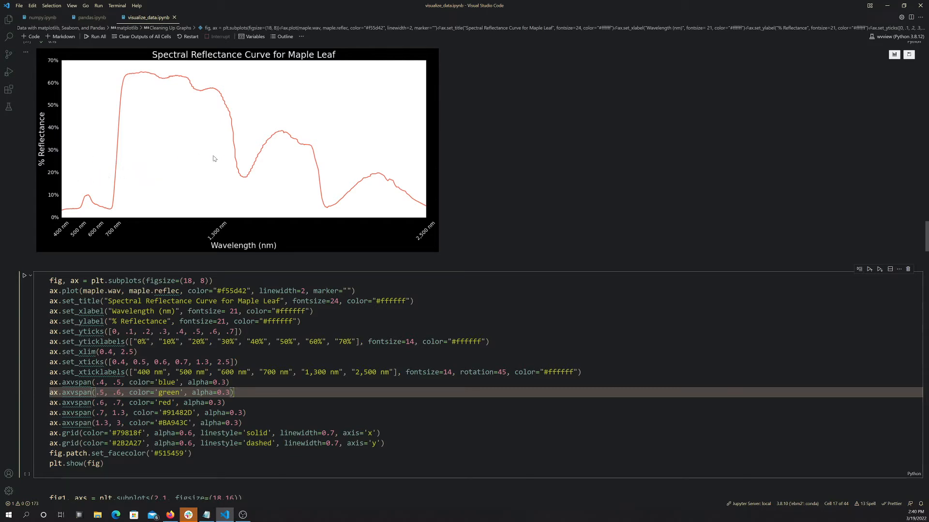
pyautogui.moveTo(261, 192)
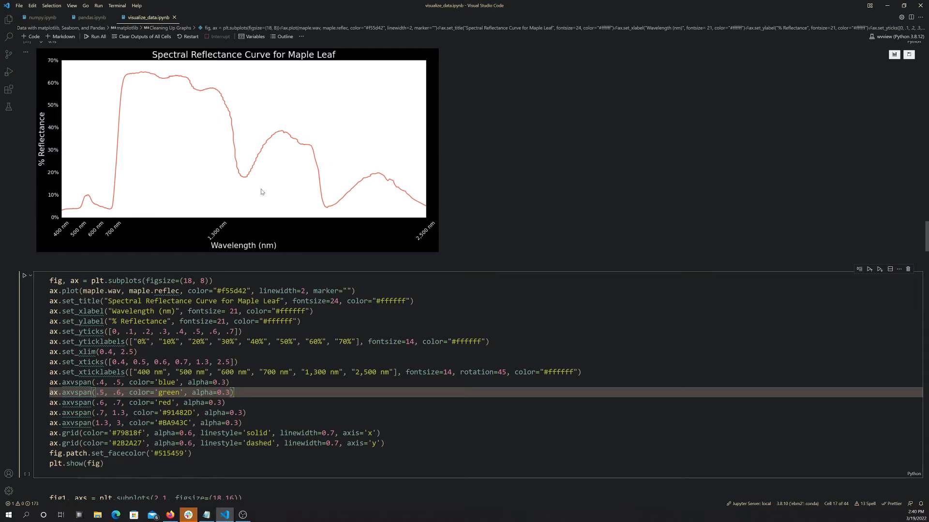
# Copy the blue, green and red axvspan bands into the practice cell, then add brown and tan
pyautogui.scroll(-3)
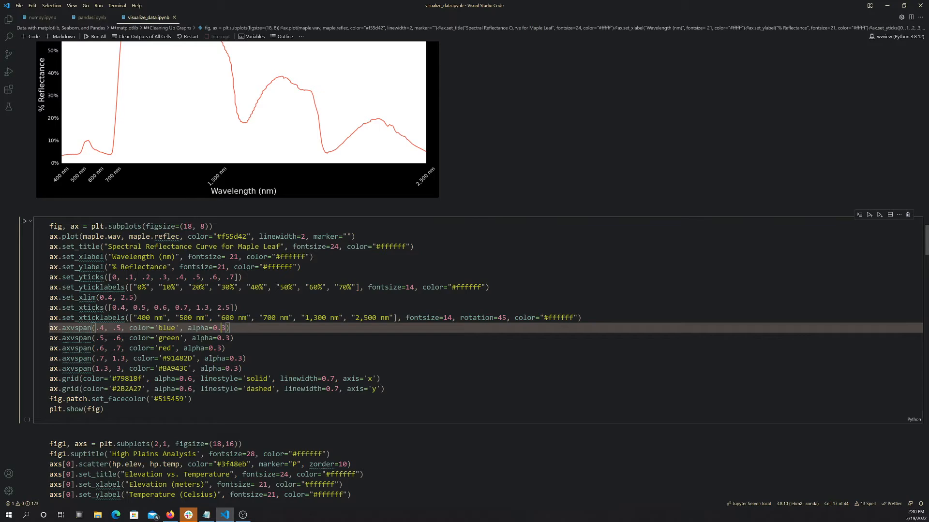
pyautogui.moveTo(55, 158)
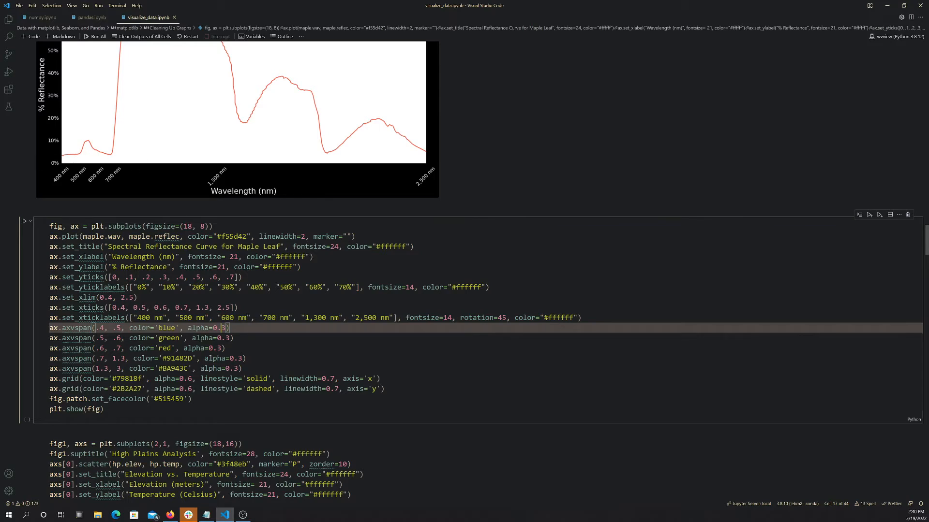
pyautogui.doubleClick(167, 328)
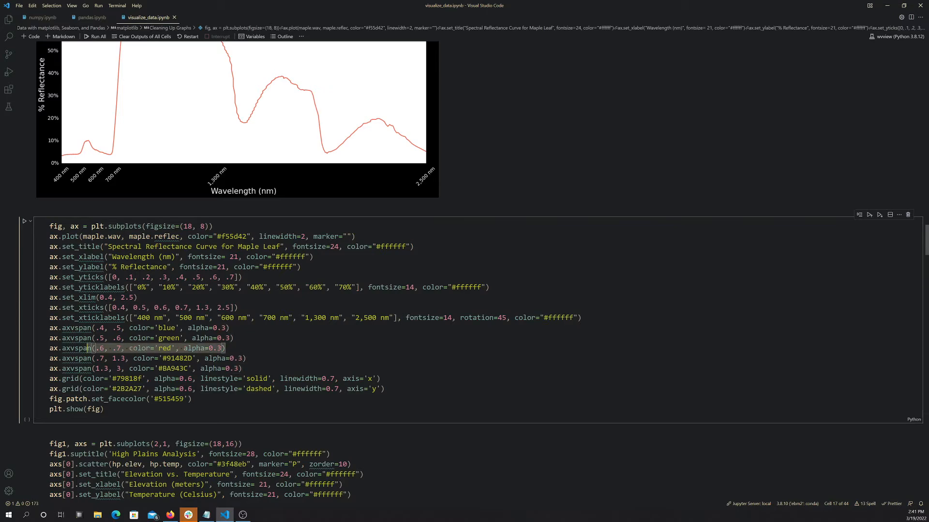
pyautogui.rightClick(87, 347)
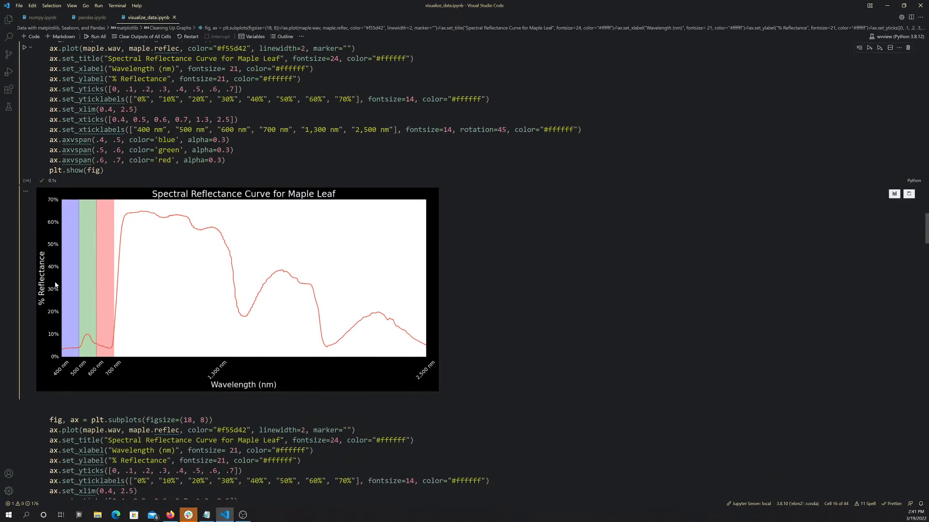
pyautogui.scroll(-3)
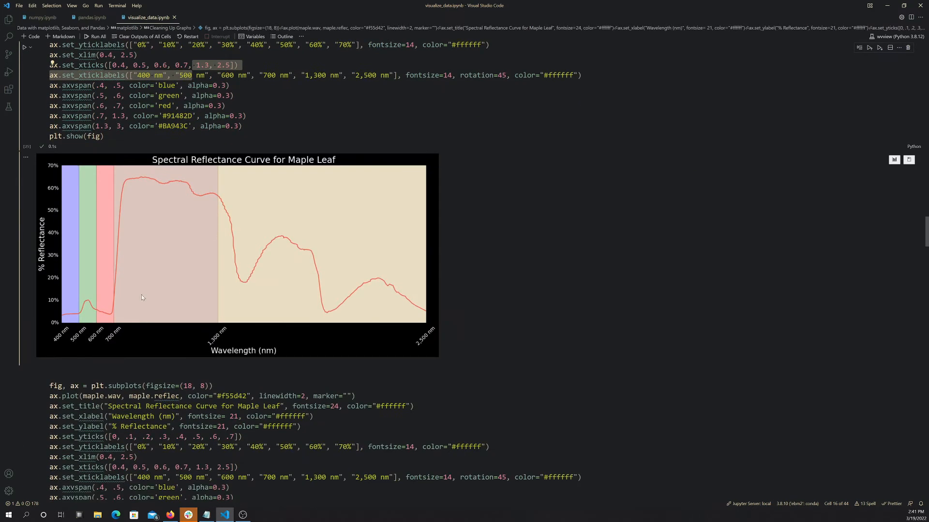
pyautogui.moveTo(174, 267)
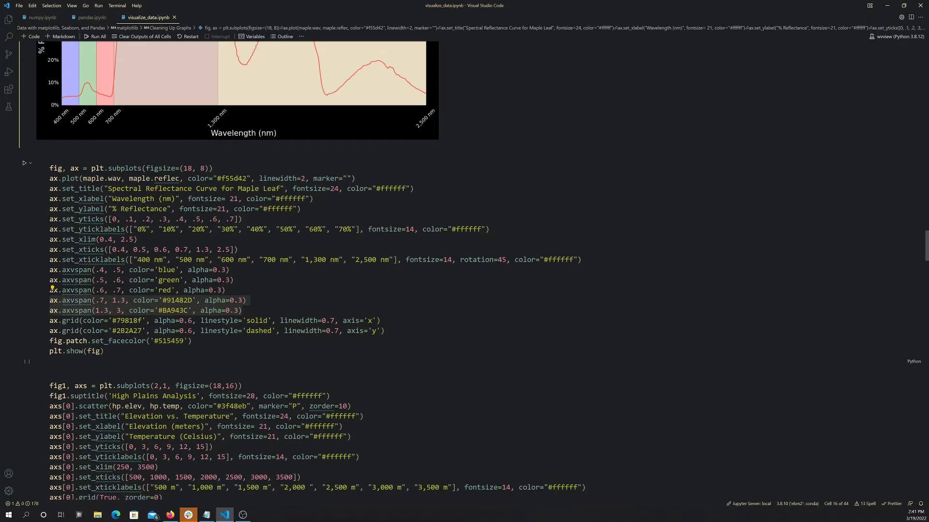
pyautogui.scroll(-3)
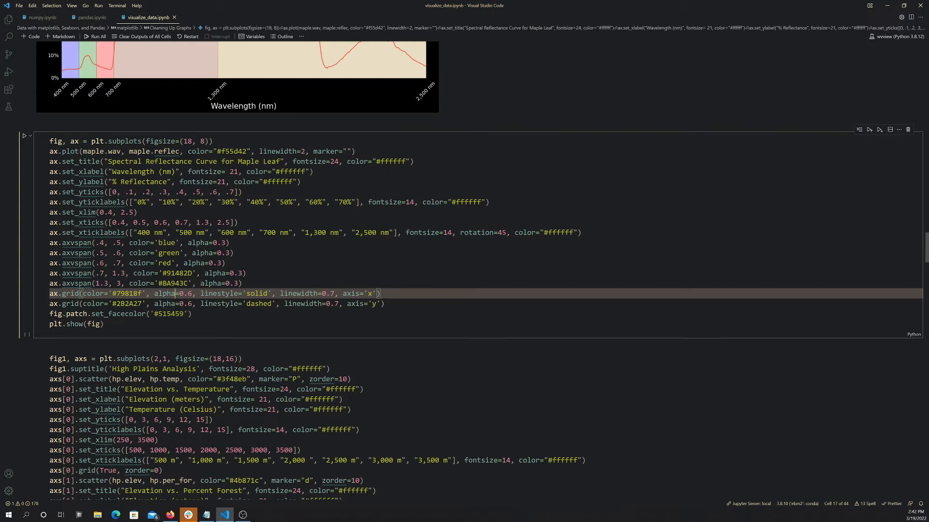
# Copy the vertical and horizontal ax.grid lines and grey facecolor line into the practice cell
pyautogui.click(263, 293)
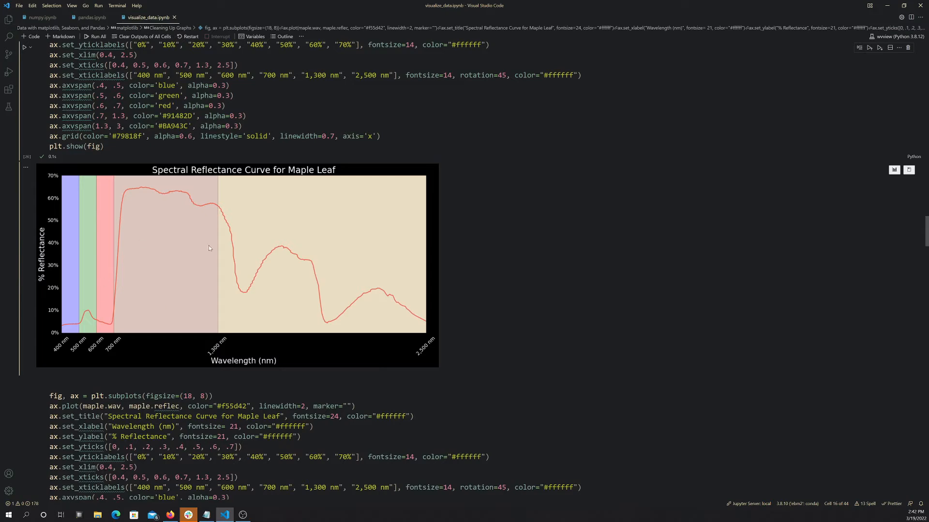
pyautogui.moveTo(383, 295)
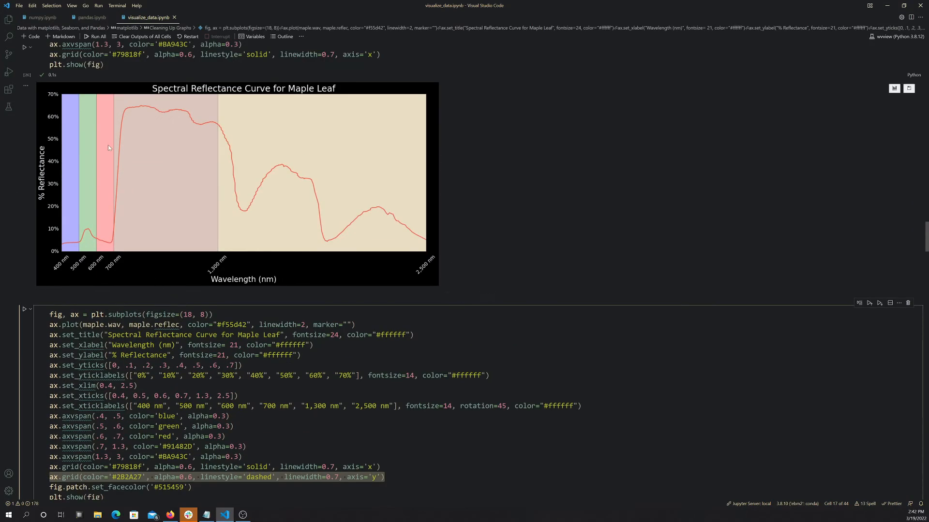
pyautogui.scroll(-3)
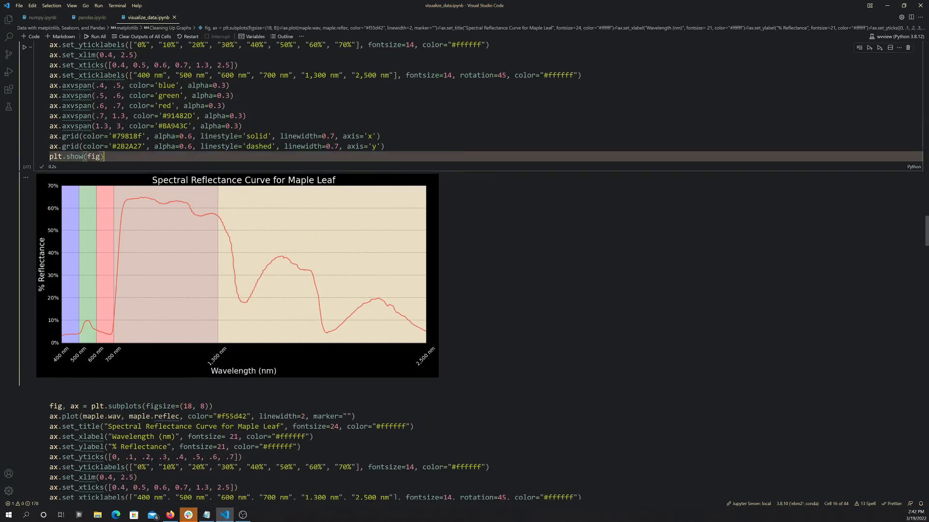
pyautogui.rightClick(57, 166)
pyautogui.write("fig.patch.set_facecolor('#515459')")
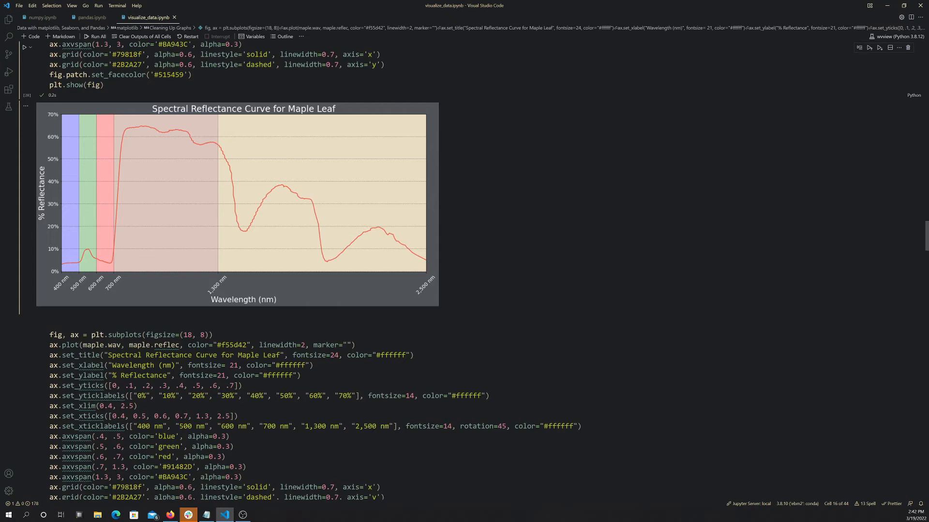
pyautogui.scroll(-3)
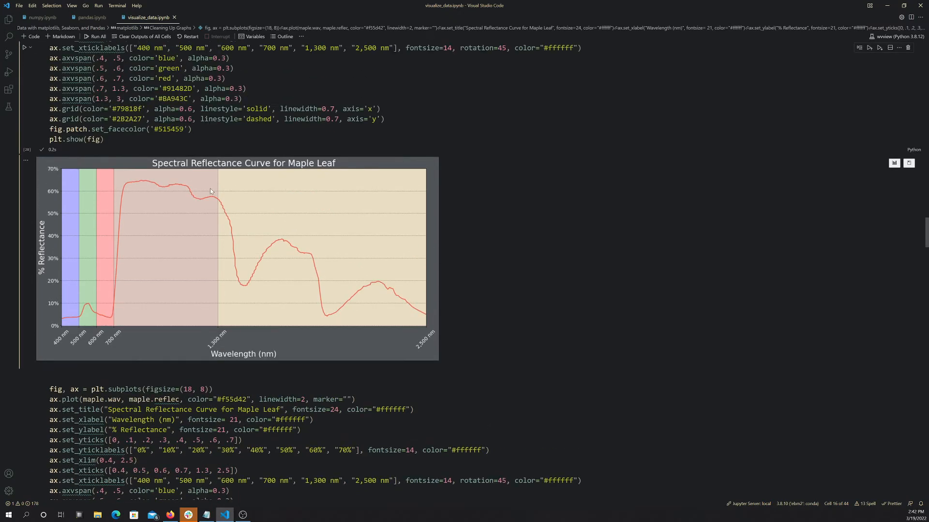
pyautogui.scroll(-3)
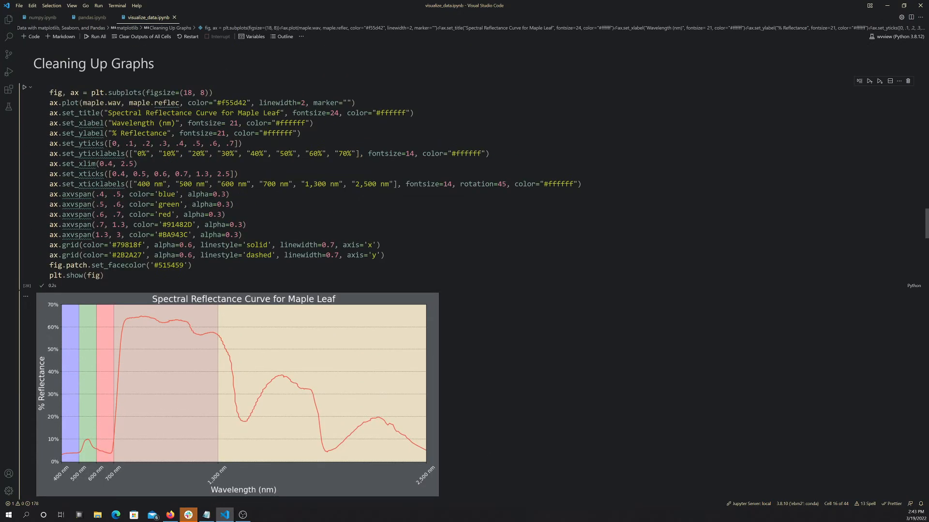
# Delete the extra 70% tick label so the maple plot reruns without a mismatch error
pyautogui.scroll(-3)
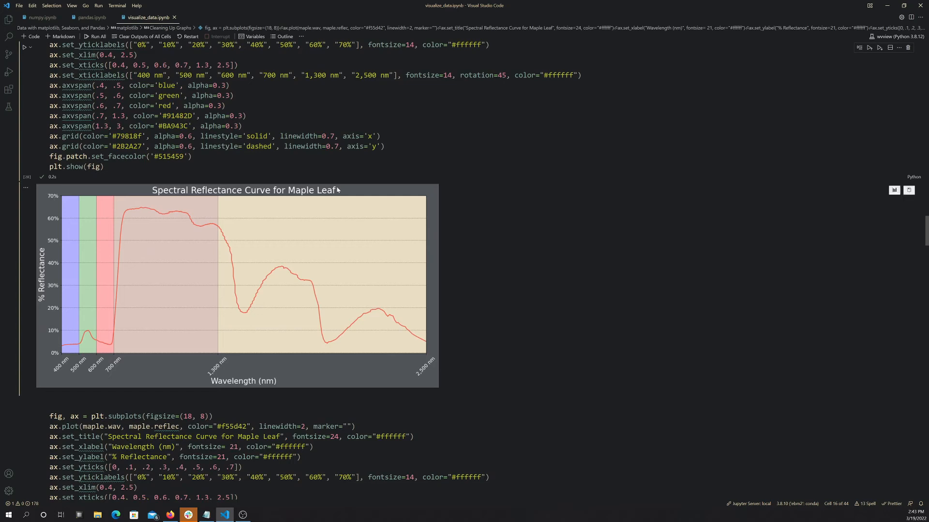
pyautogui.moveTo(273, 178)
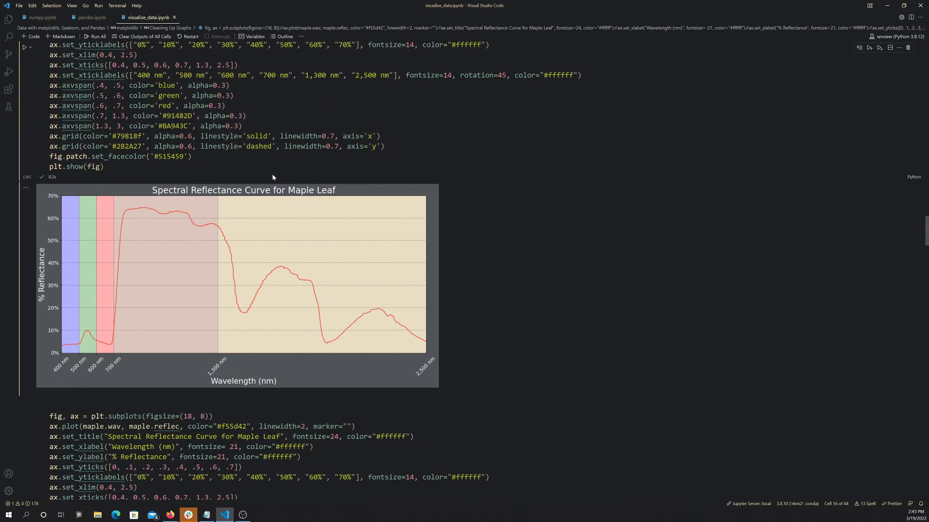
pyautogui.scroll(-3)
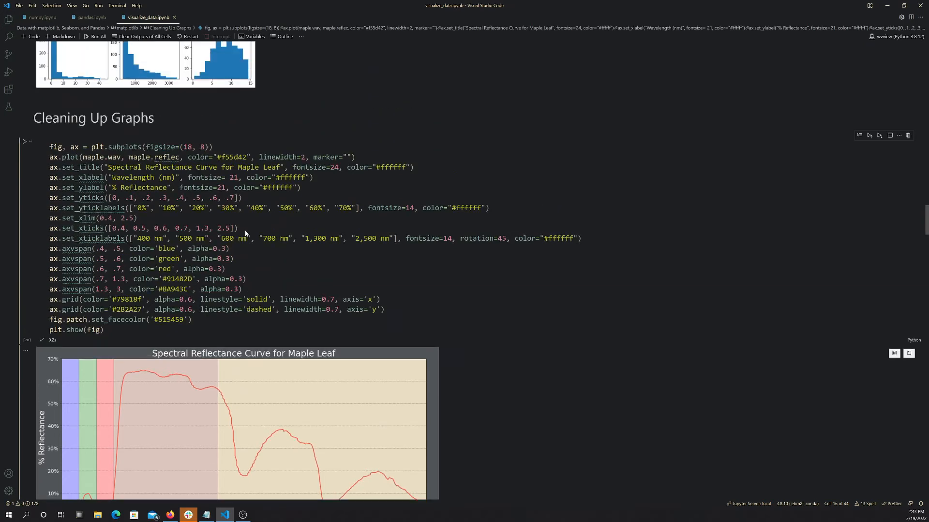
pyautogui.scroll(-3)
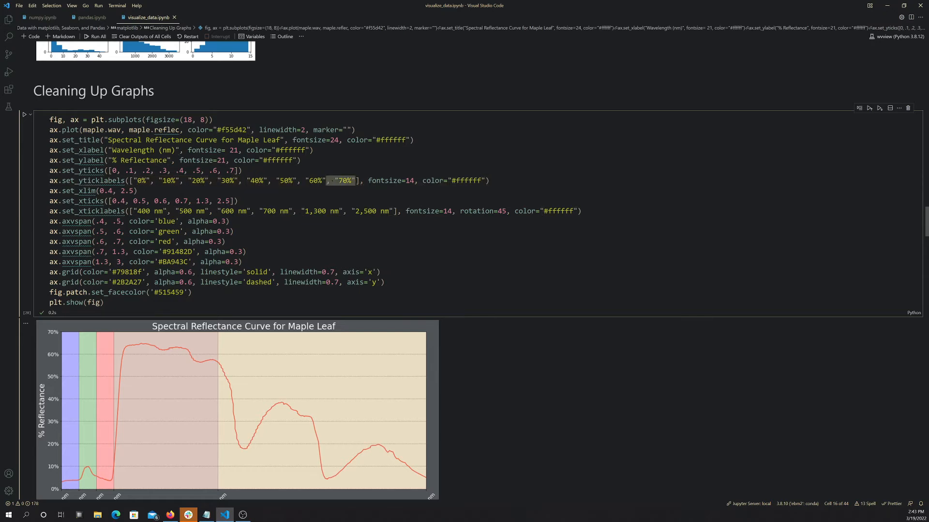
pyautogui.press('Delete')
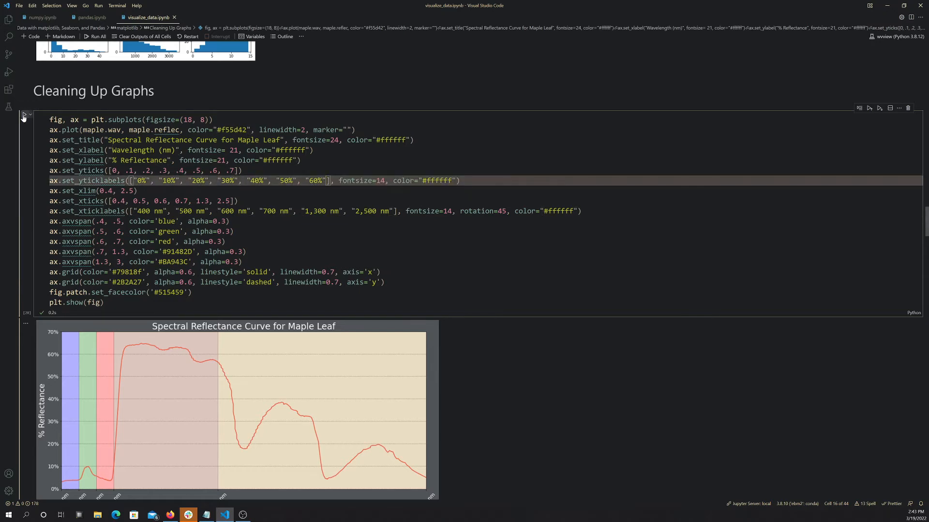
pyautogui.click(24, 116)
pyautogui.write(', "70%"')
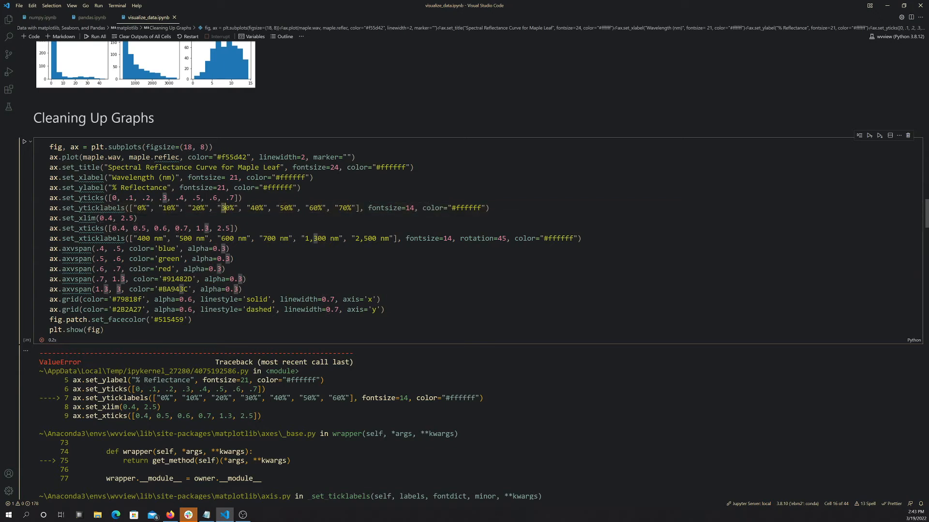
# Scroll down to the High Plains subplot cell
pyautogui.scroll(-3)
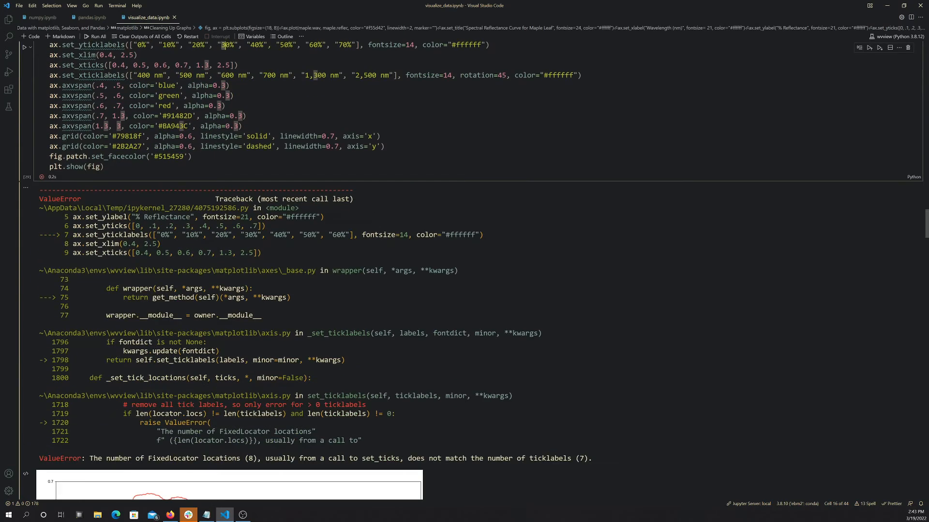
pyautogui.scroll(-3)
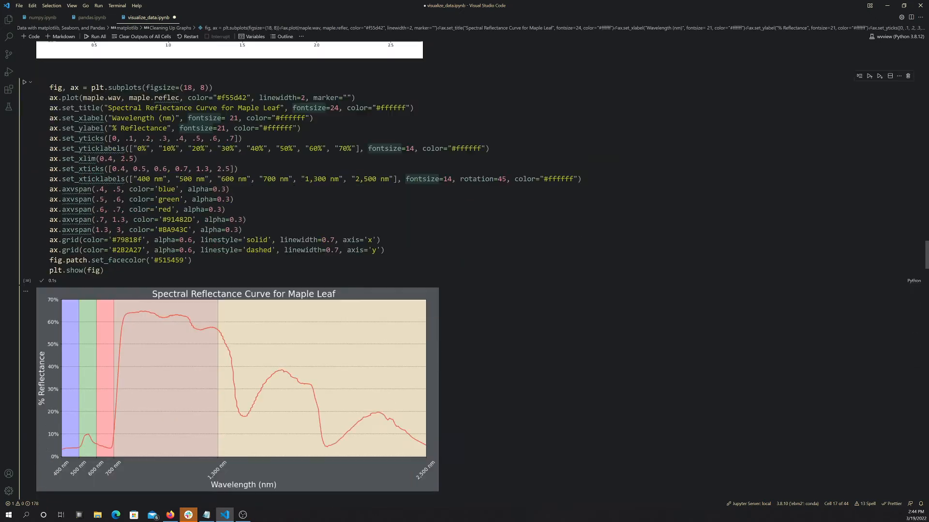
pyautogui.scroll(-3)
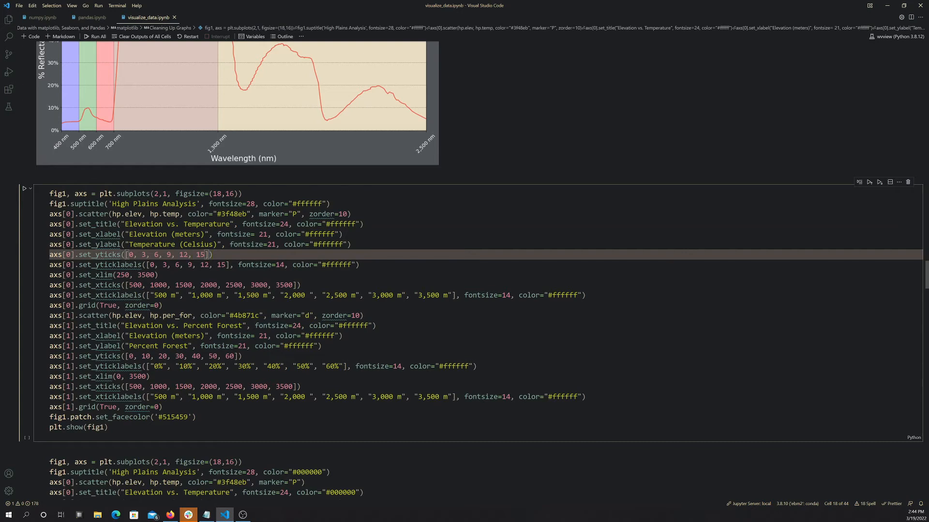
# Run the High Plains subplot cell to draw the elevation scatter plots
pyautogui.scroll(-3)
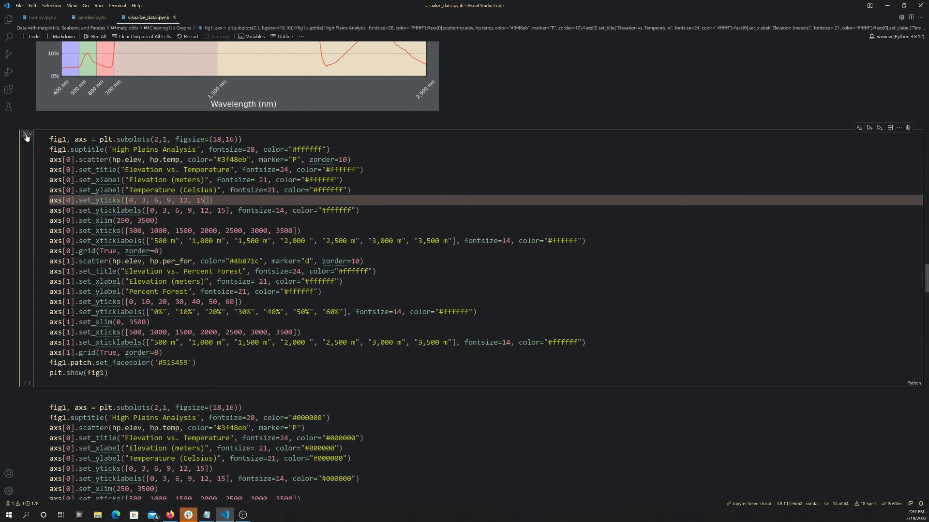
pyautogui.click(26, 135)
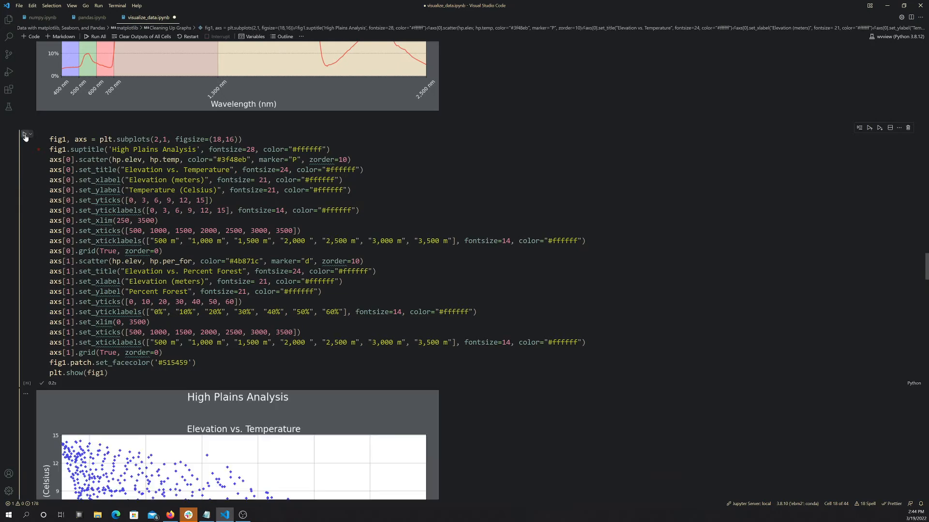
pyautogui.scroll(-3)
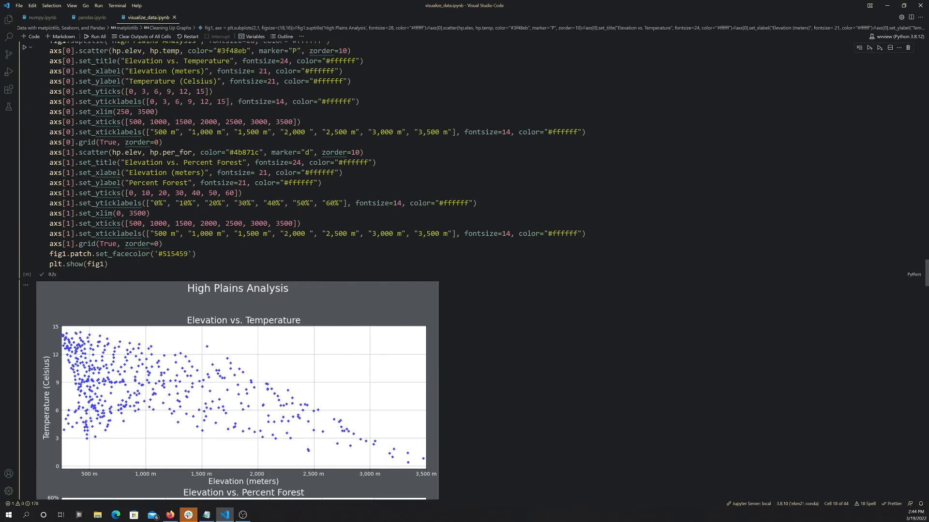
pyautogui.scroll(-3)
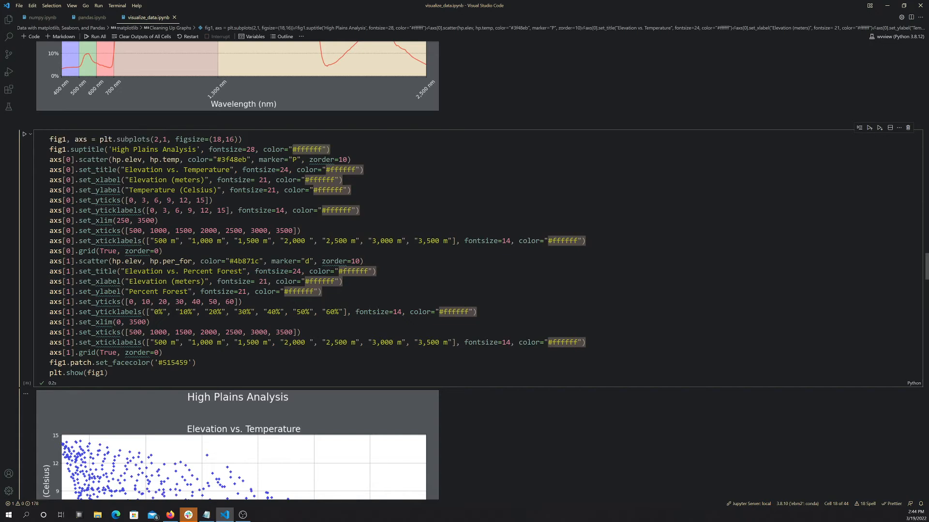
# Review the temperature subplot code and output, focusing the percent forest scatter line
pyautogui.scroll(-3)
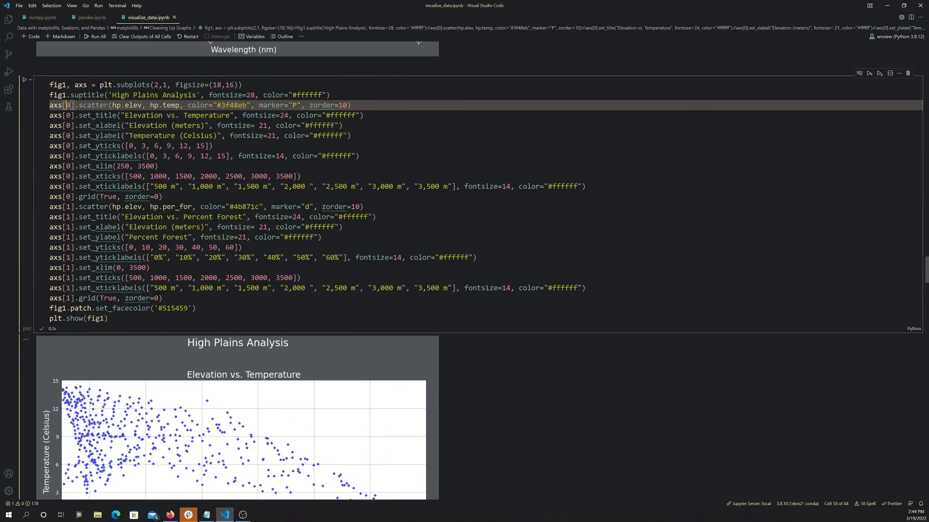
pyautogui.moveTo(132, 104)
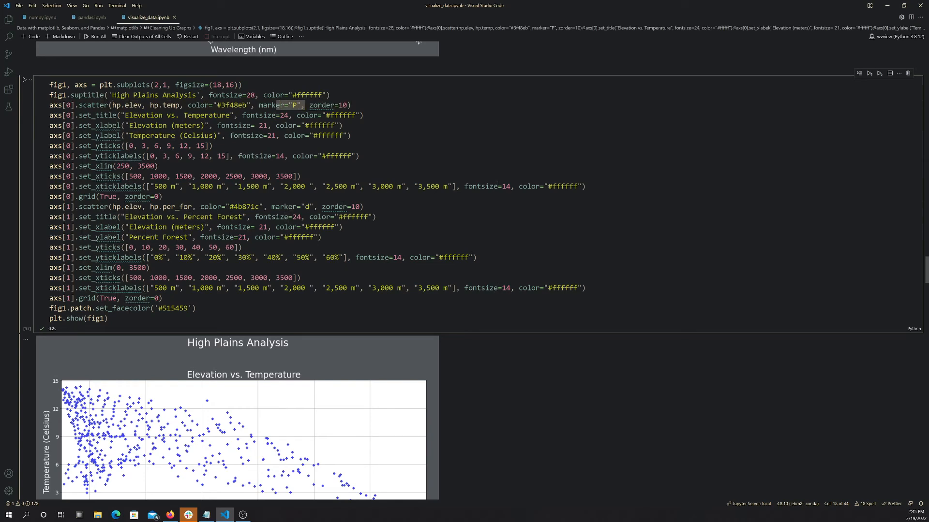
pyautogui.scroll(-3)
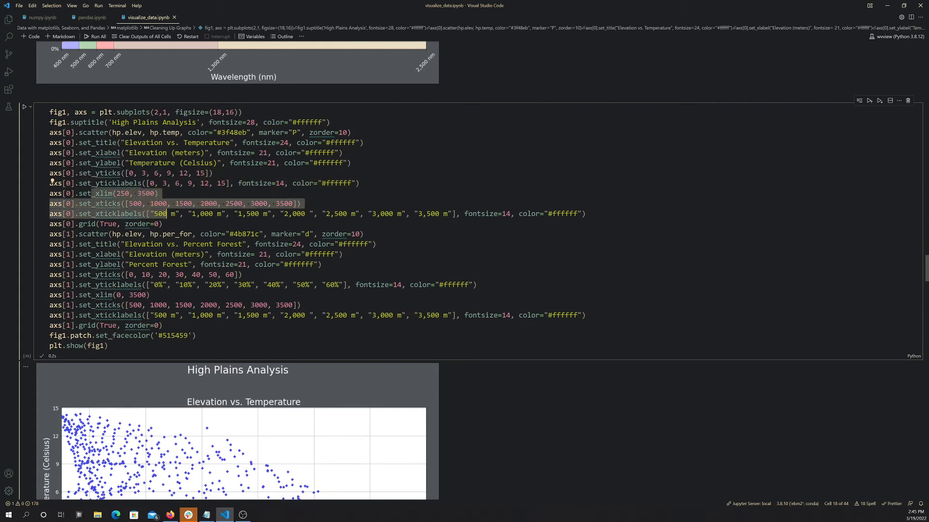
pyautogui.scroll(-3)
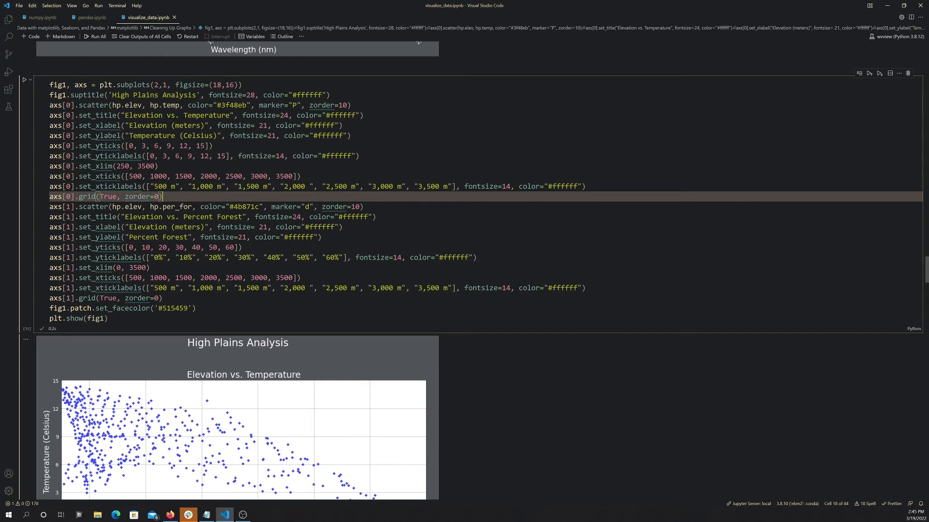
pyautogui.scroll(-3)
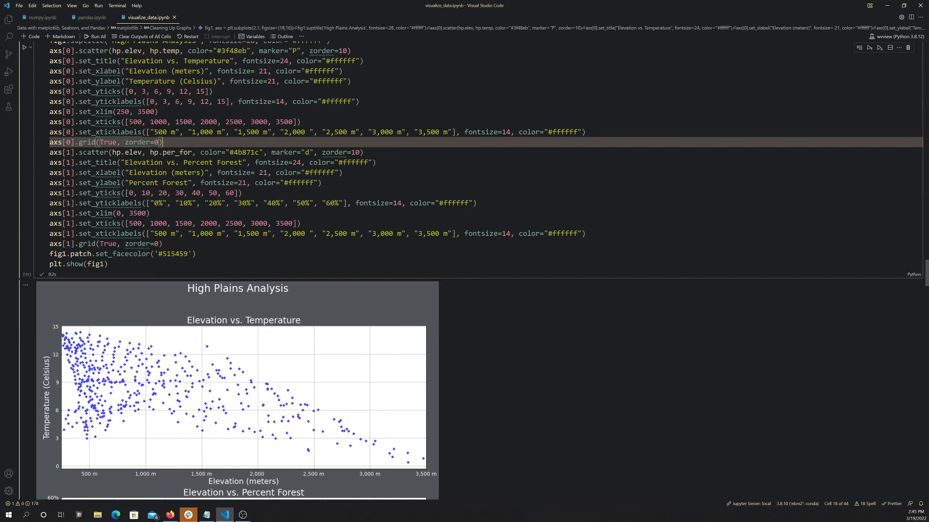
pyautogui.scroll(-3)
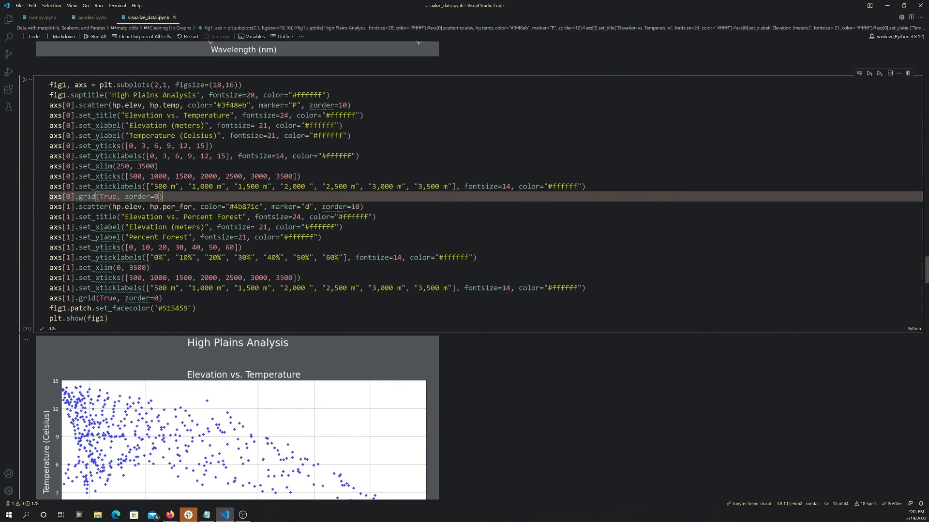
pyautogui.click(87, 207)
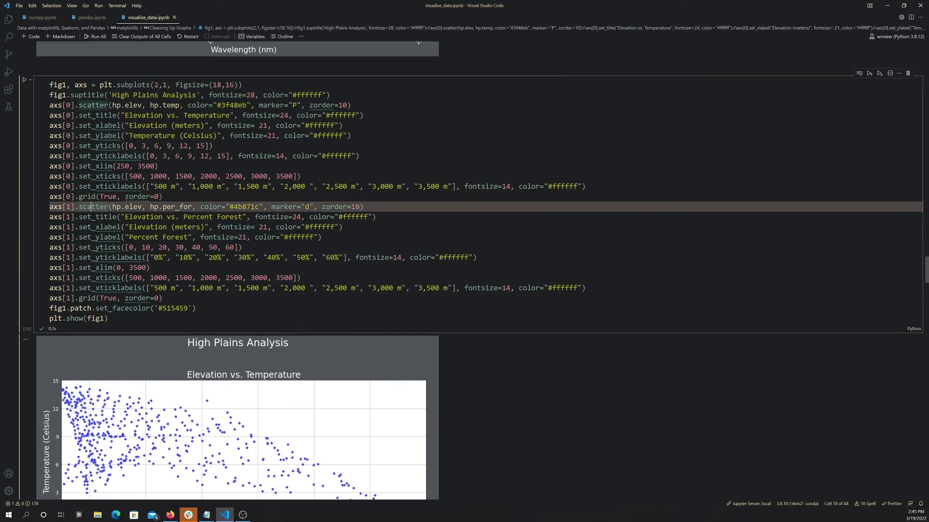
pyautogui.moveTo(177, 206)
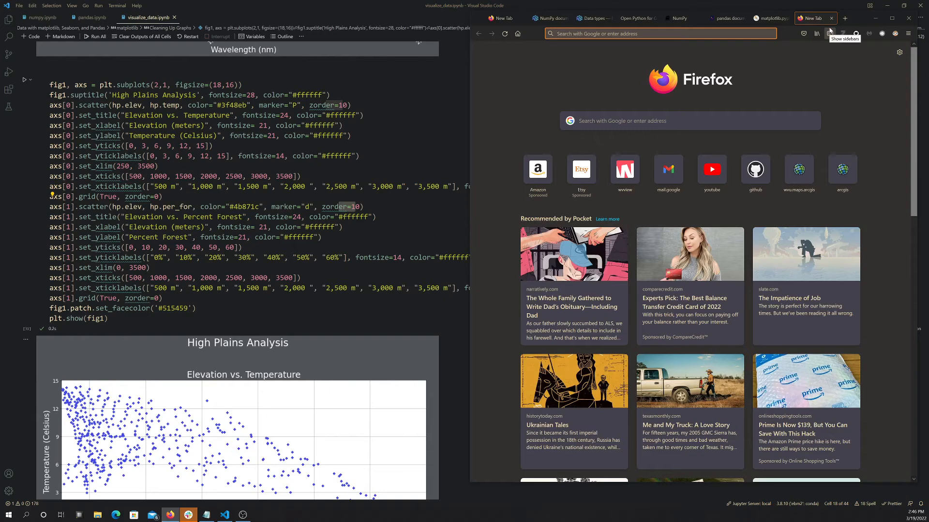
# Search 'point markers matplotlib' and open the matplotlib.markers documentation page
pyautogui.write('point mar')
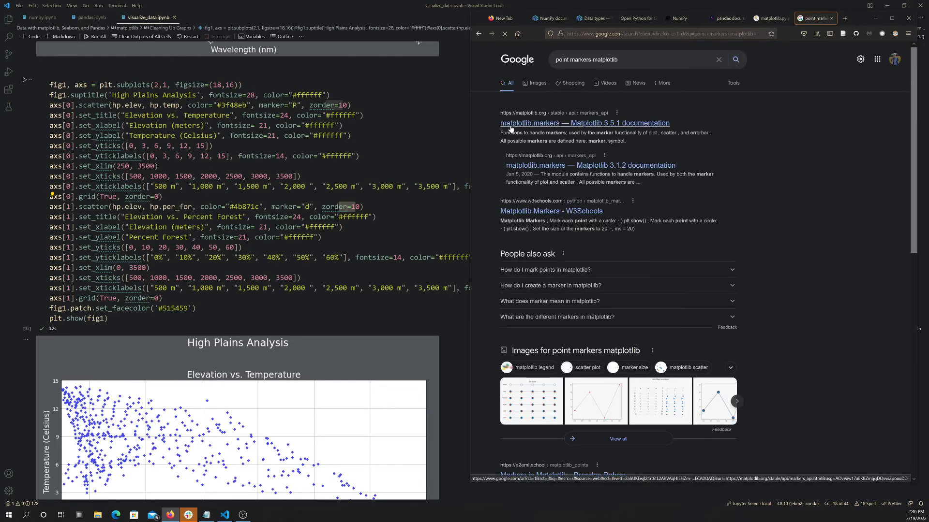
pyautogui.click(584, 123)
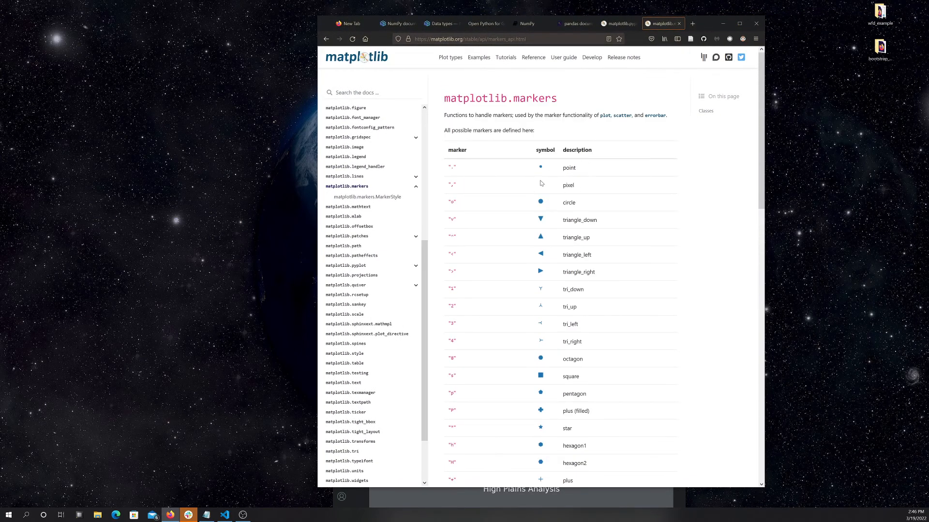
pyautogui.scroll(-3)
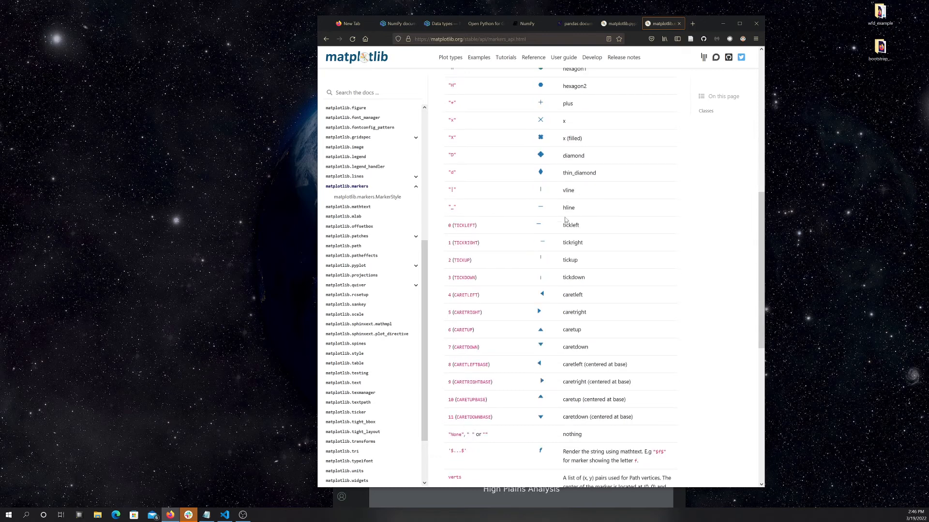
pyautogui.scroll(-3)
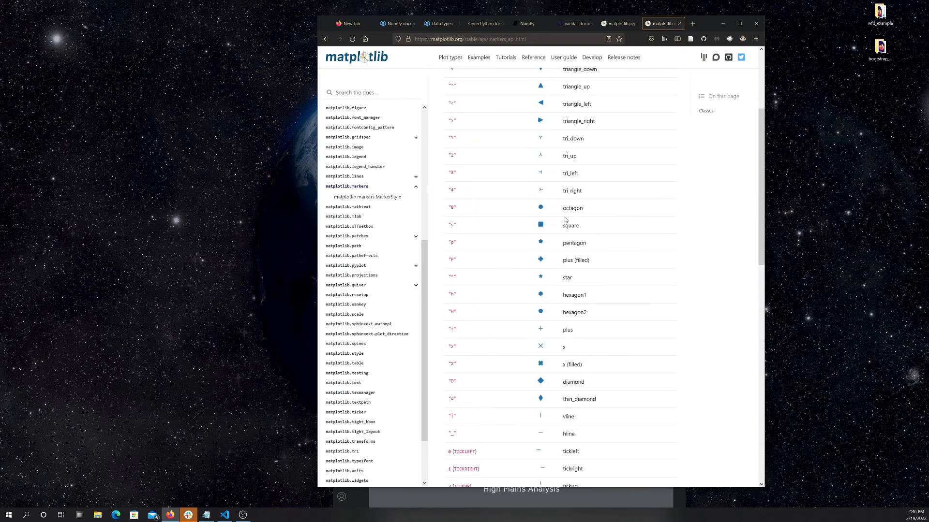
pyautogui.scroll(3)
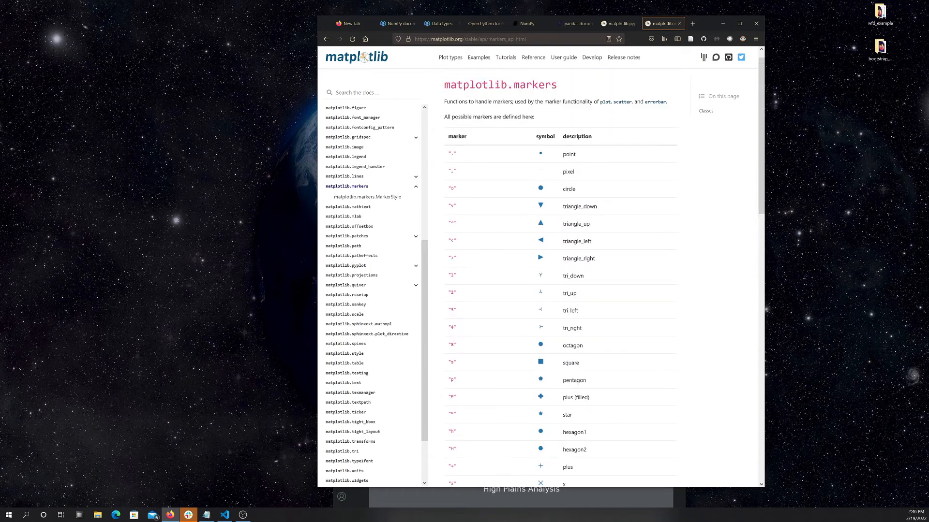
pyautogui.scroll(-3)
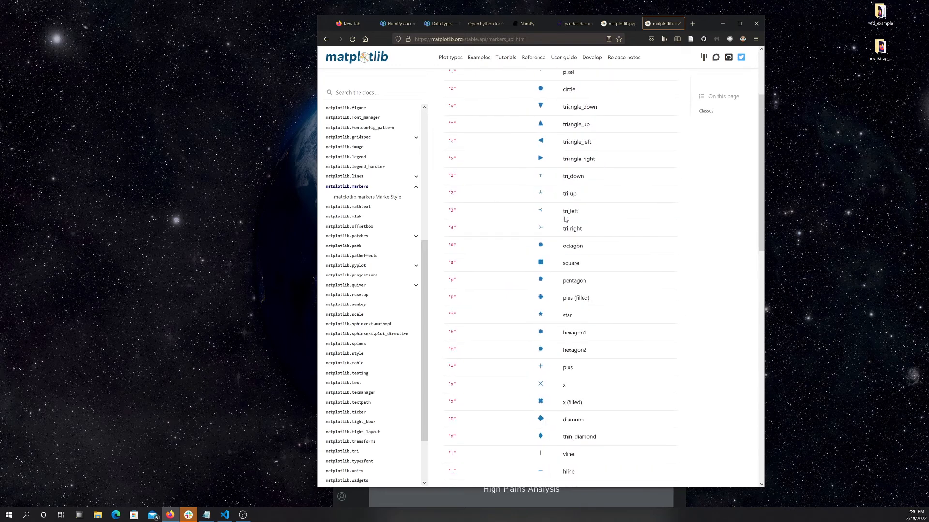
pyautogui.scroll(-3)
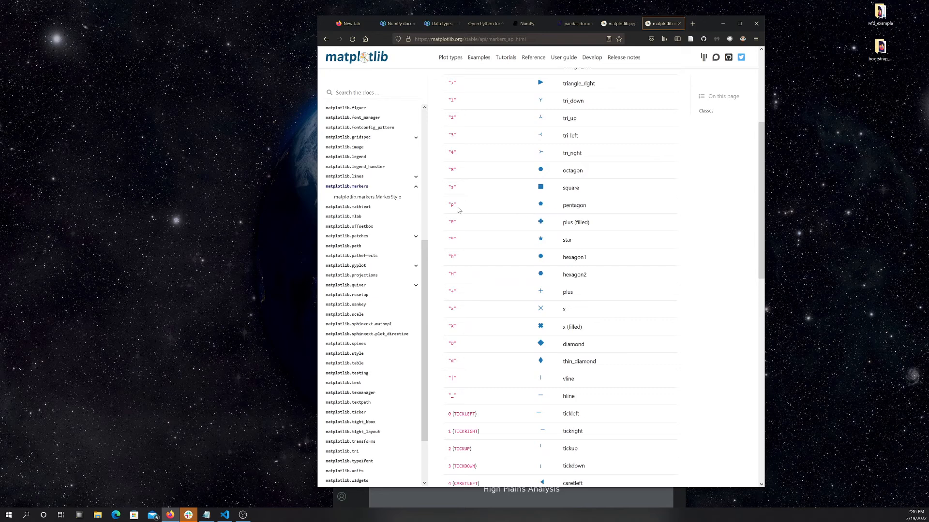
pyautogui.moveTo(535, 234)
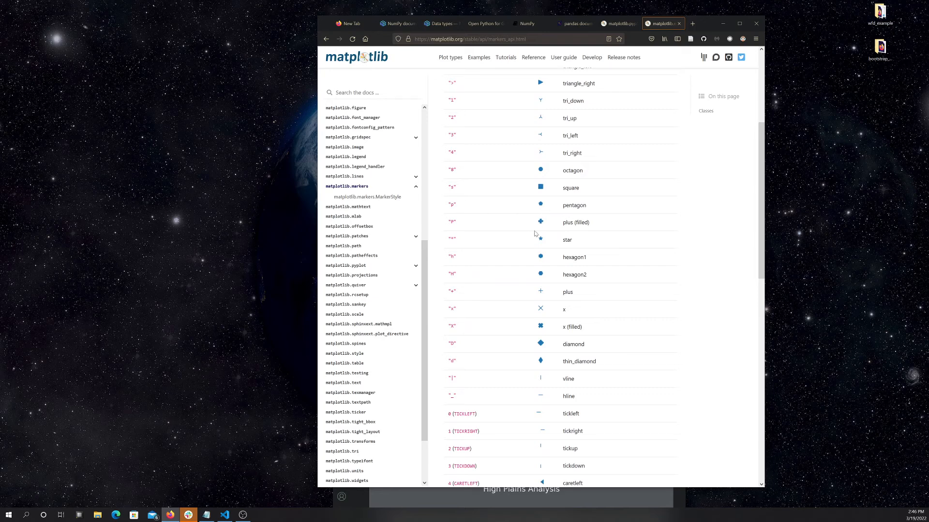
pyautogui.scroll(-3)
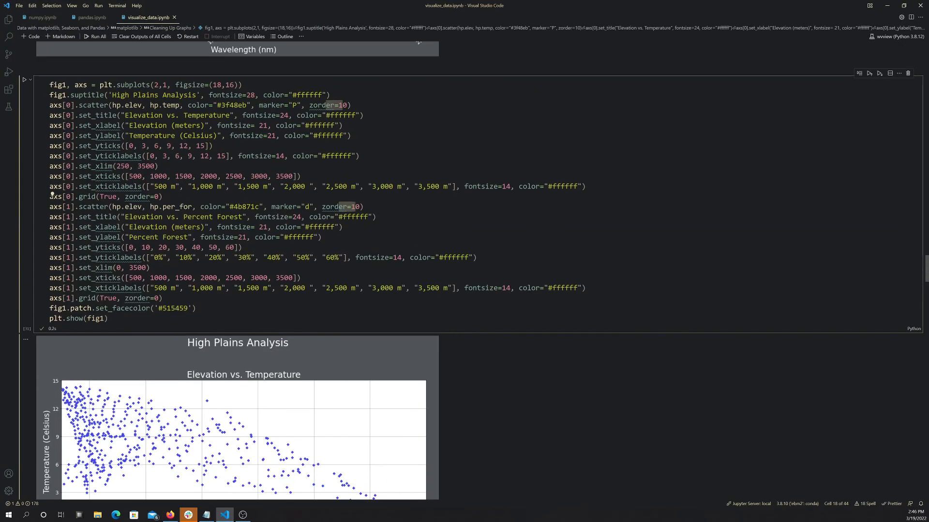
# Rerun the temperature scatter with marker "H", then change the marker back to "P"
pyautogui.write('H')
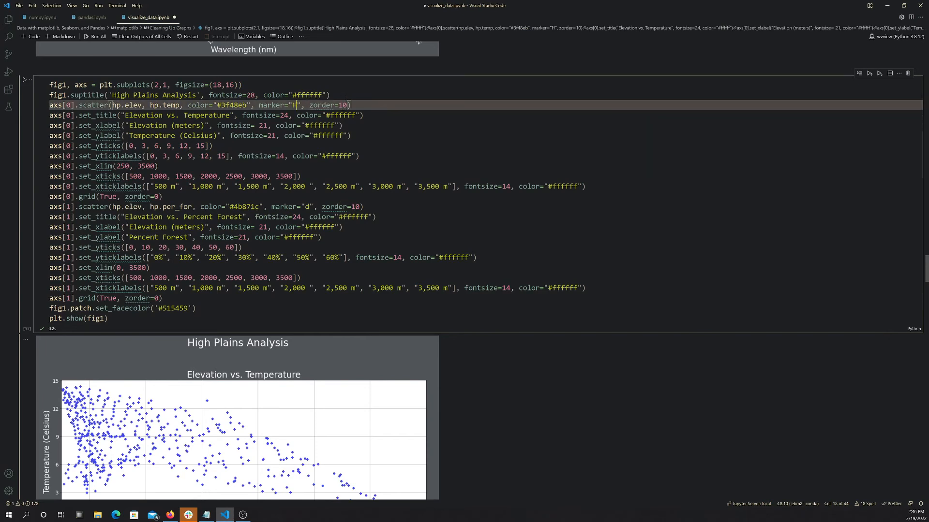
pyautogui.click(24, 80)
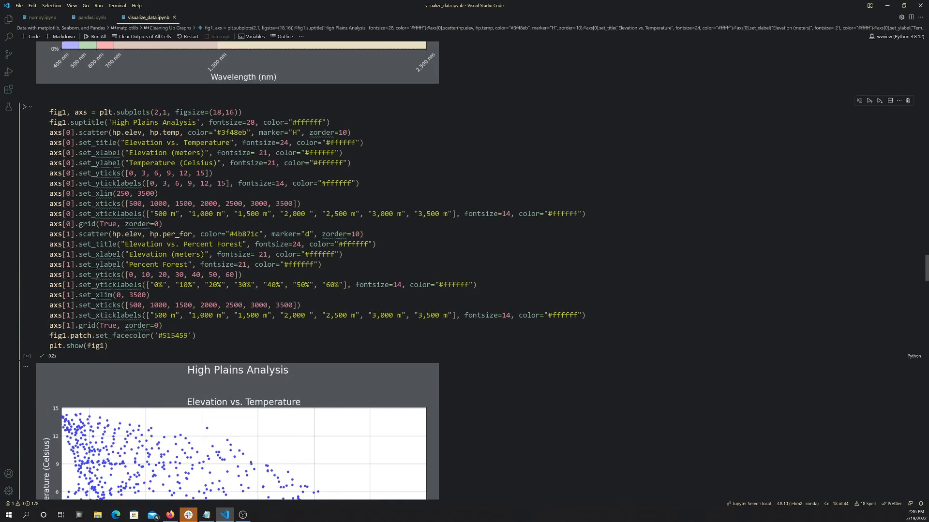
pyautogui.press('Backspace')
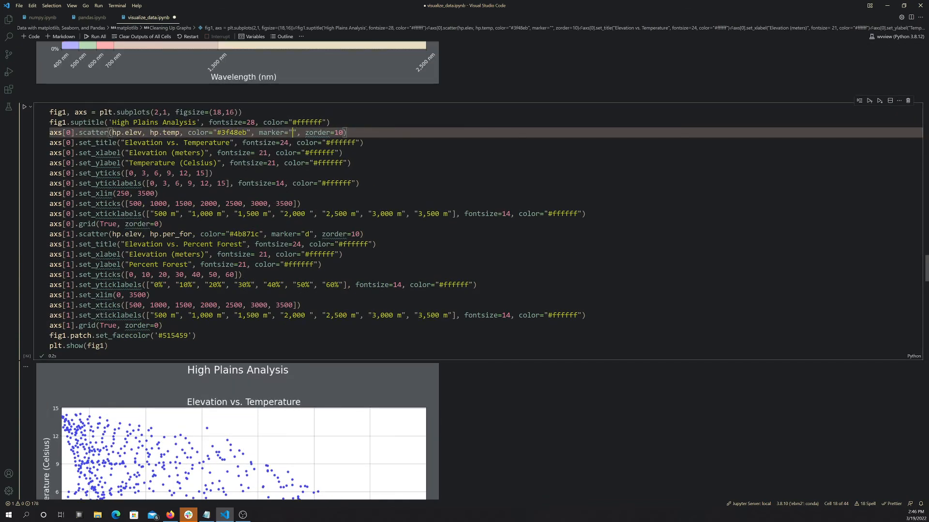
pyautogui.write('P')
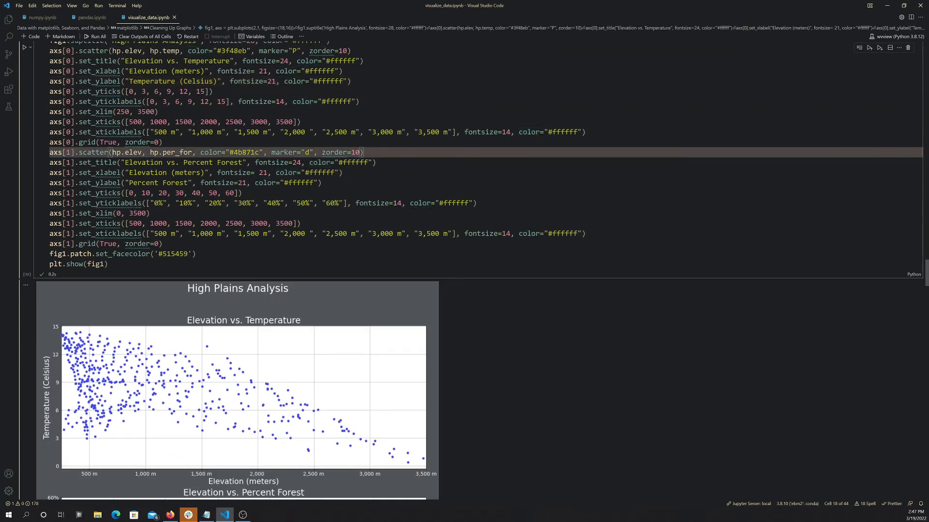
pyautogui.scroll(-3)
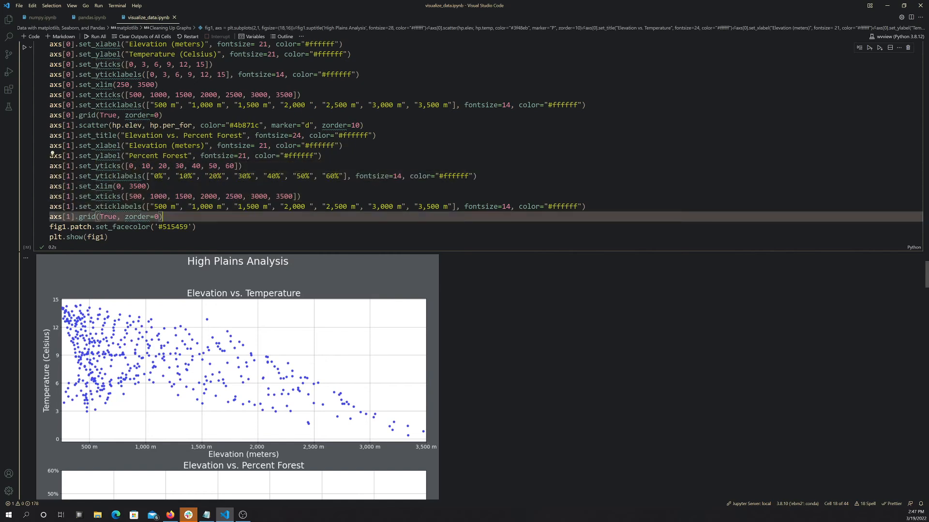
pyautogui.scroll(-3)
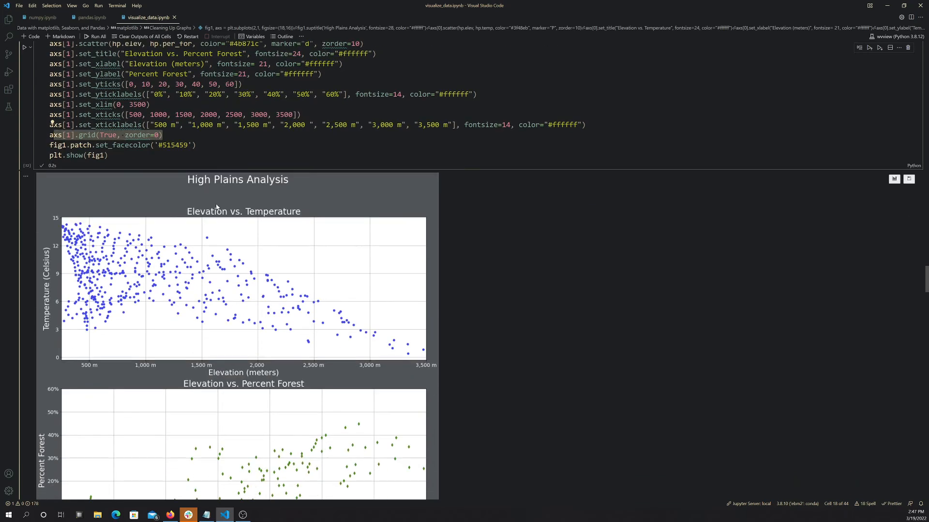
pyautogui.scroll(-3)
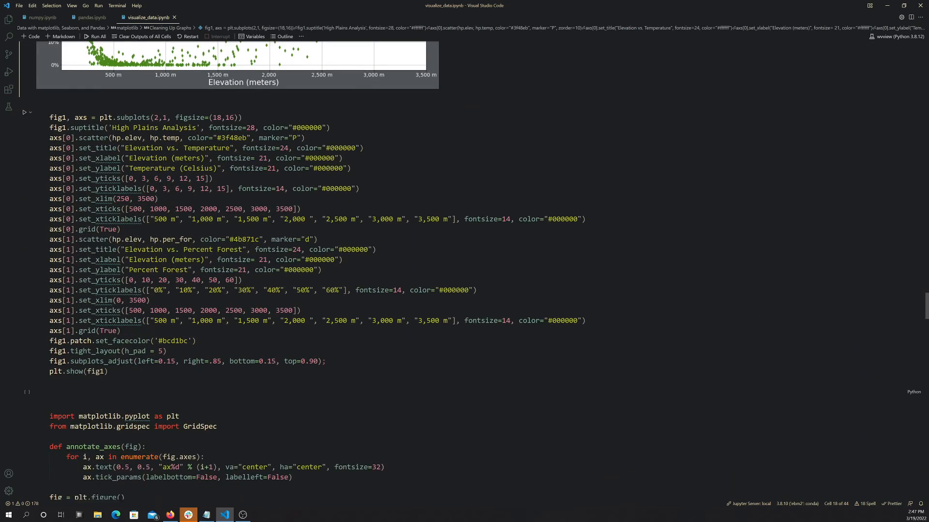
# Run the black-styled High Plains Analysis cell and scroll through its two green-background scatter plots
pyautogui.scroll(-3)
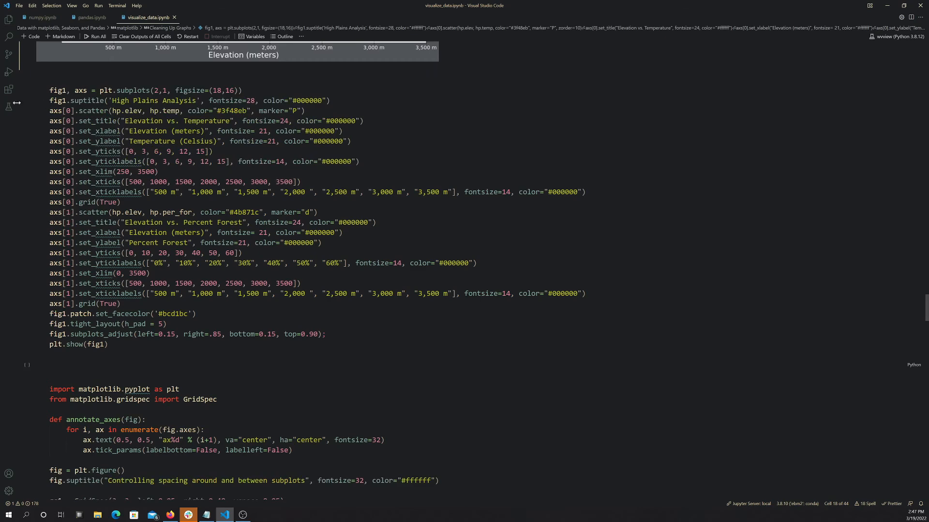
pyautogui.click(25, 87)
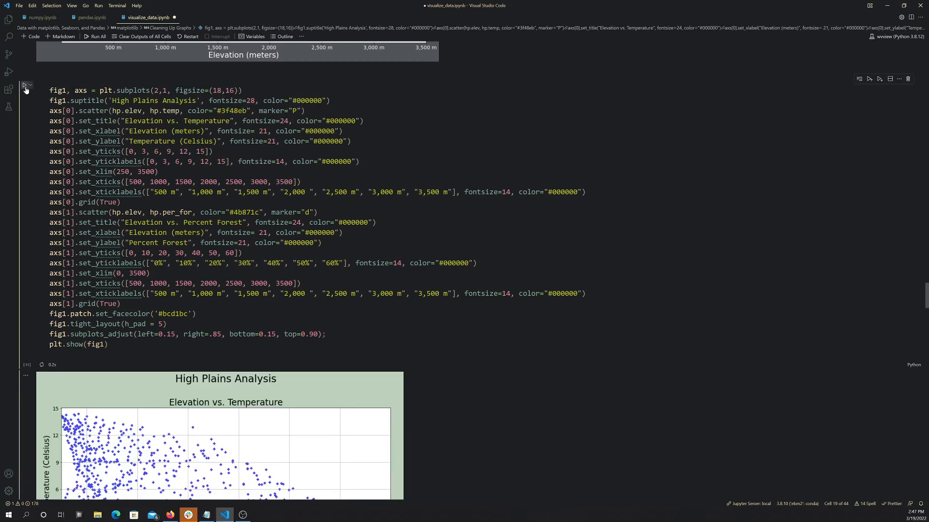
pyautogui.click(25, 90)
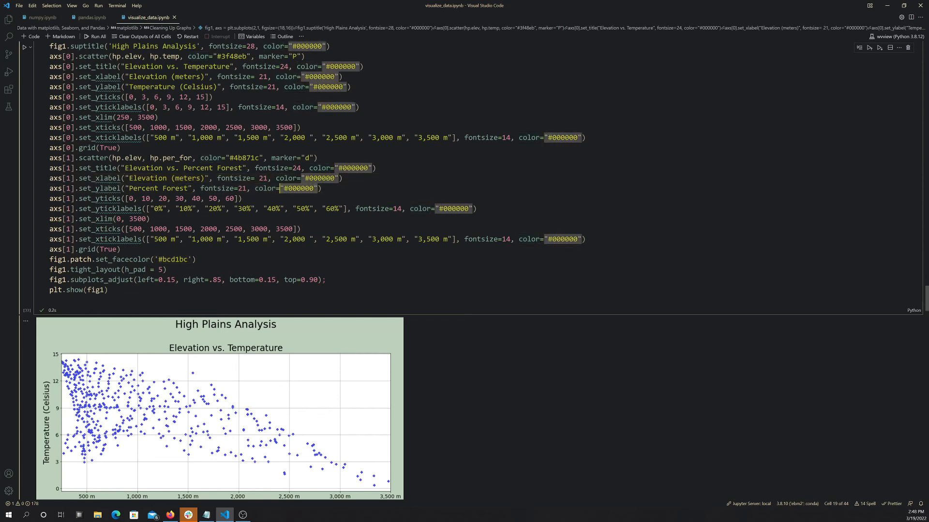
pyautogui.scroll(-3)
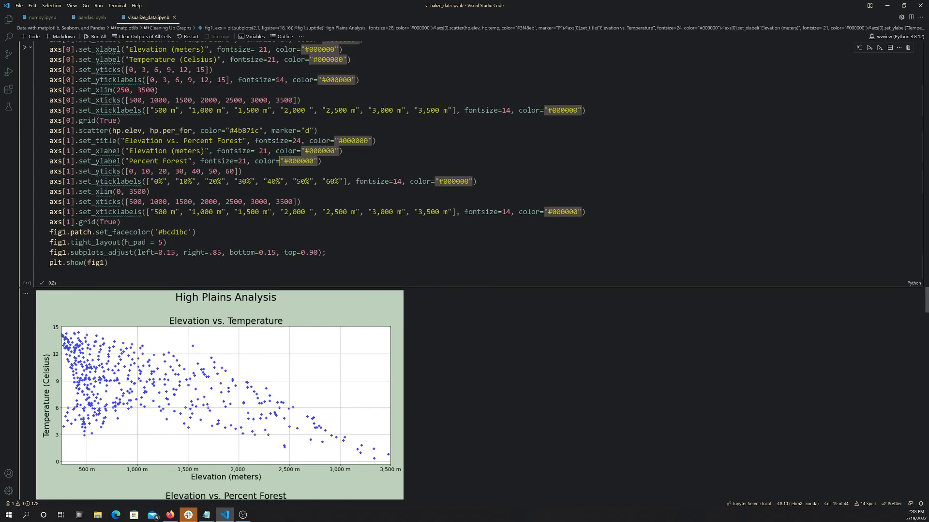
pyautogui.scroll(-3)
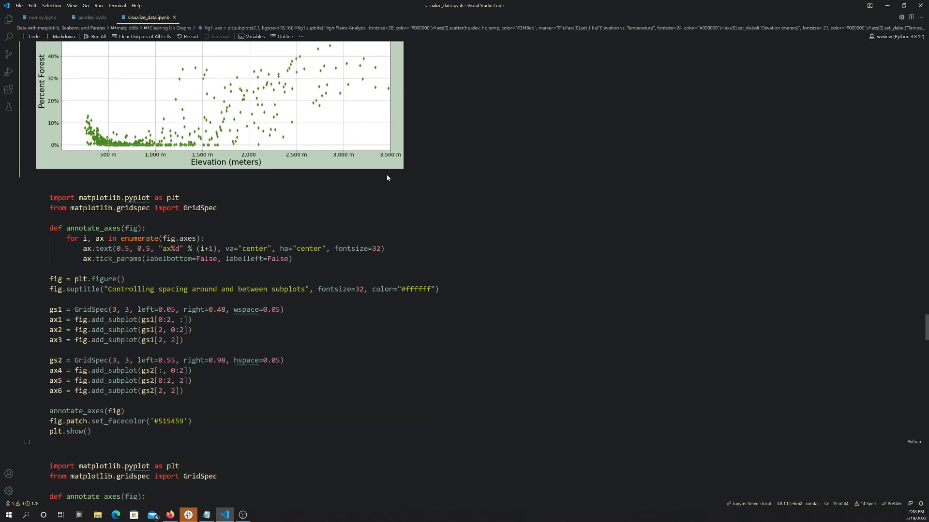
# Scroll through the GridSpec spacing cell's six-axes figure, ax1 to ax6
pyautogui.scroll(-3)
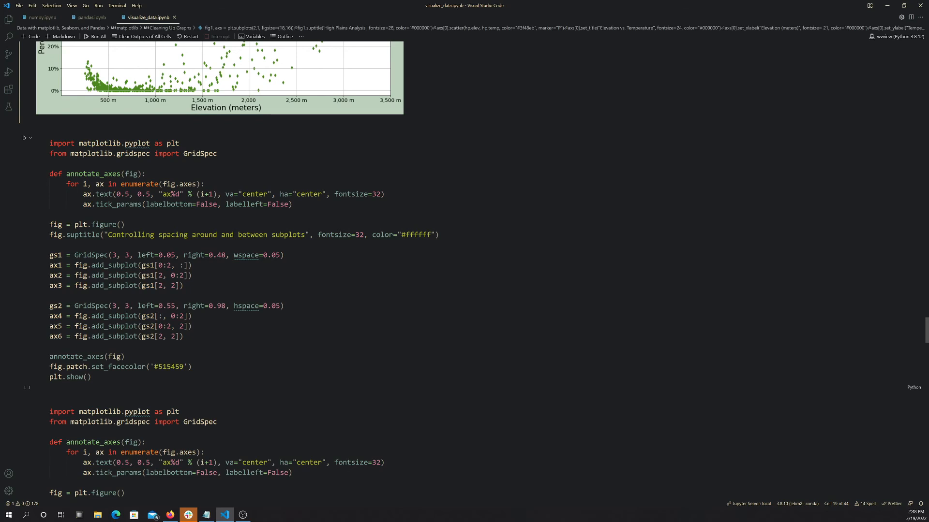
pyautogui.scroll(-3)
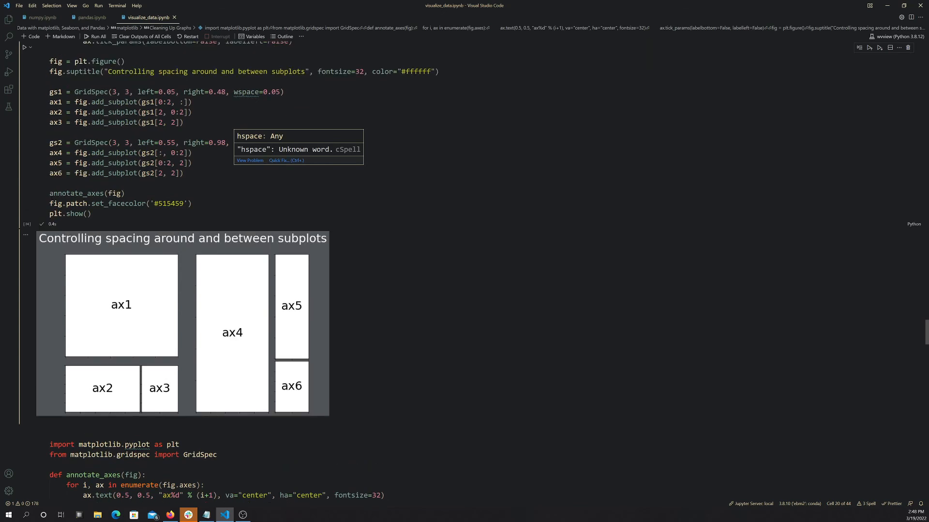
pyautogui.scroll(-3)
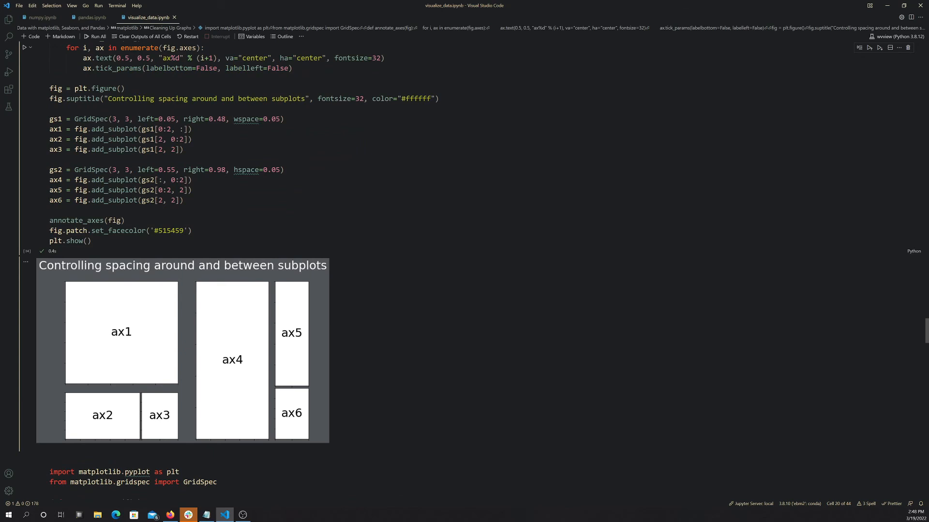
pyautogui.moveTo(215, 258)
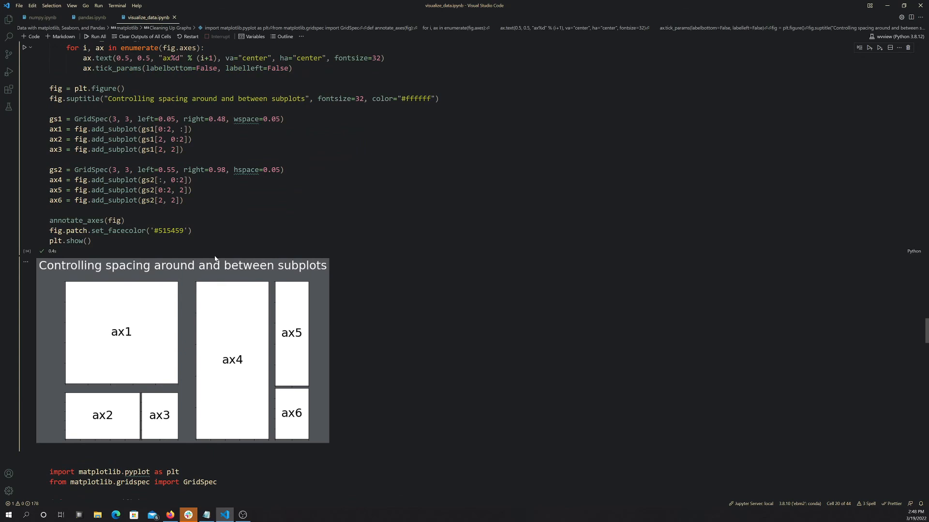
pyautogui.moveTo(201, 313)
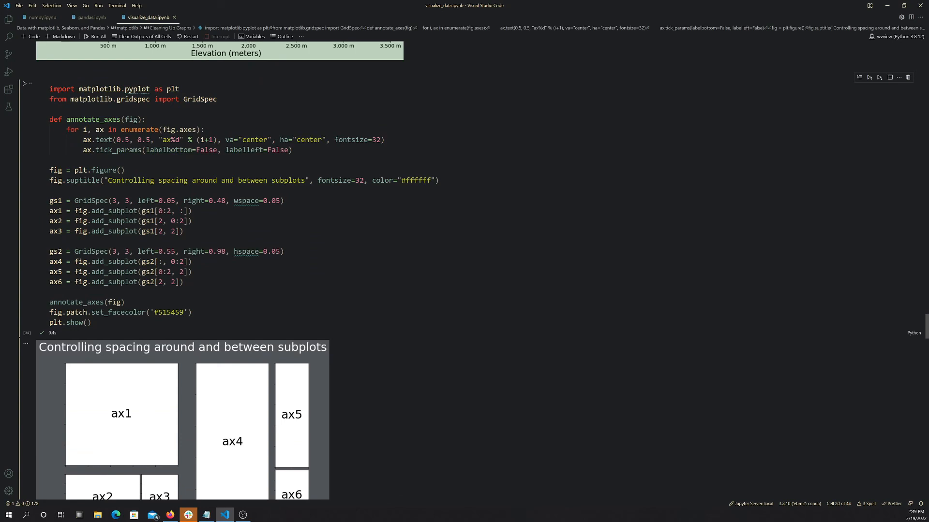
pyautogui.scroll(-3)
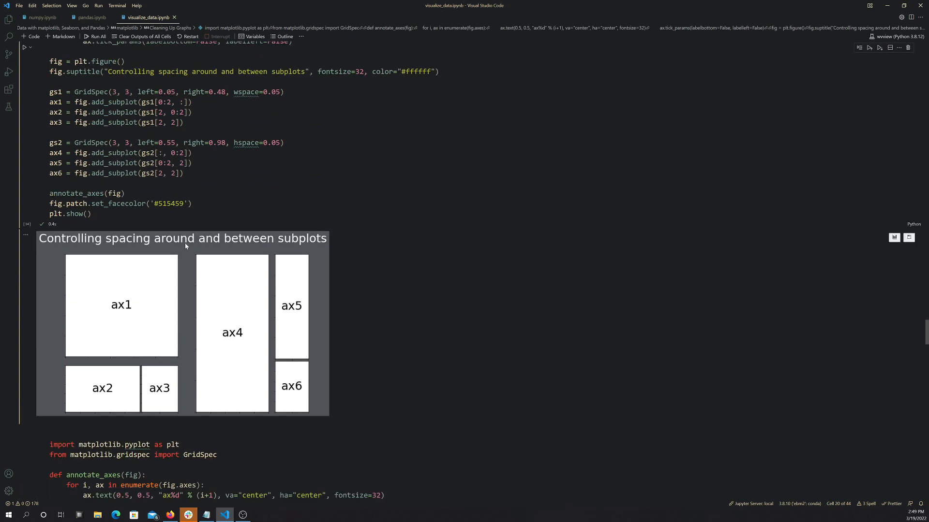
pyautogui.moveTo(158, 287)
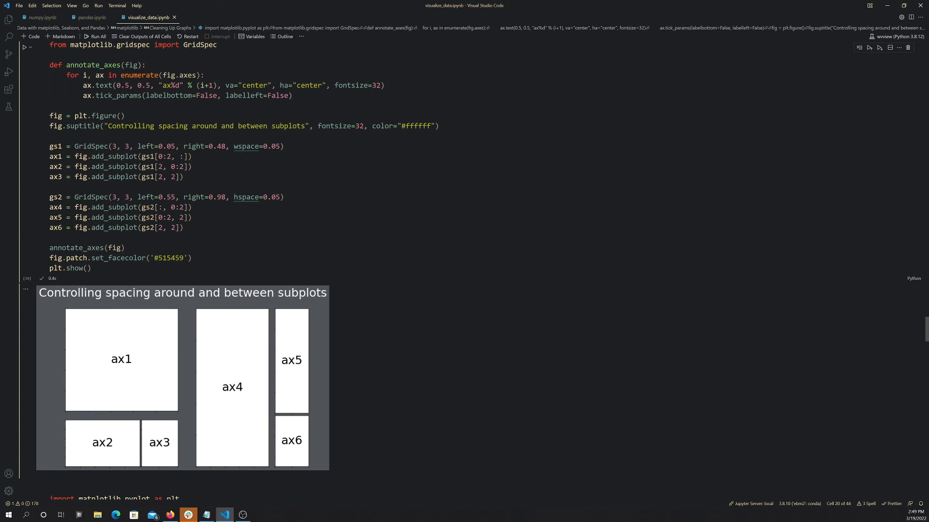
# Run the 'Subplots with different widths' cell, drawing ax1 above ax2 and ax3
pyautogui.scroll(-3)
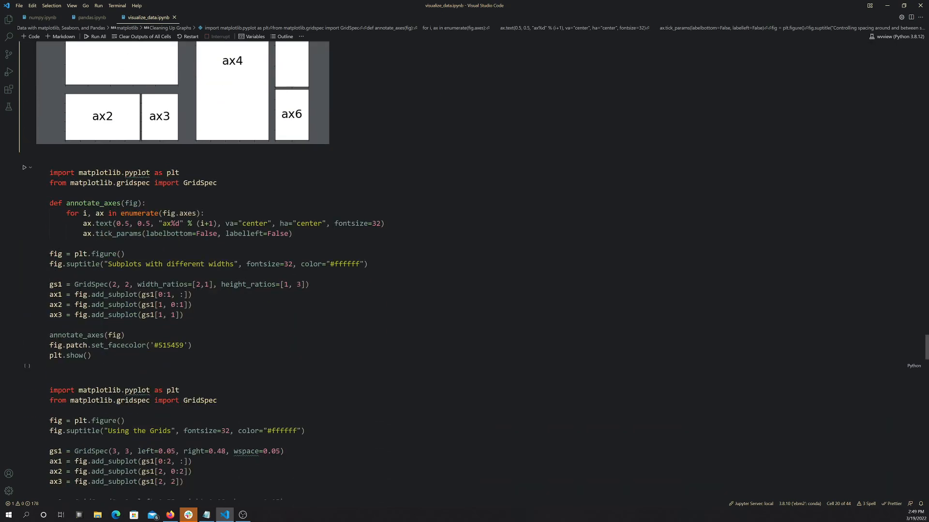
pyautogui.click(24, 168)
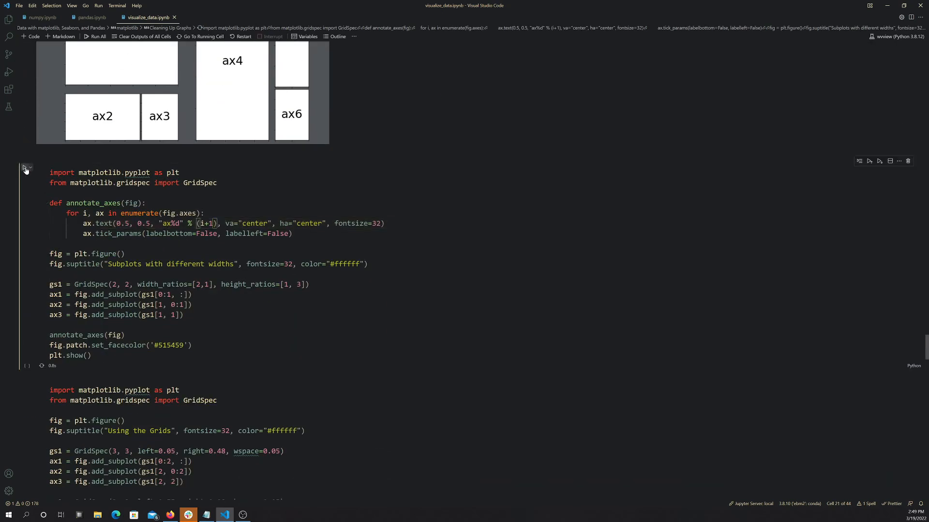
pyautogui.click(25, 171)
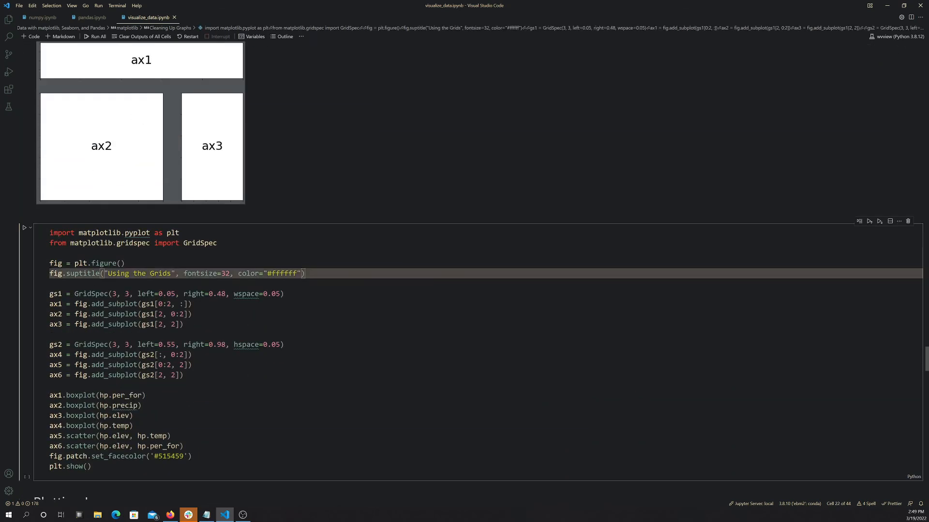
# Run the 'Using the Grids' cell, then select and review its boxplot and scatter lines
pyautogui.click(24, 203)
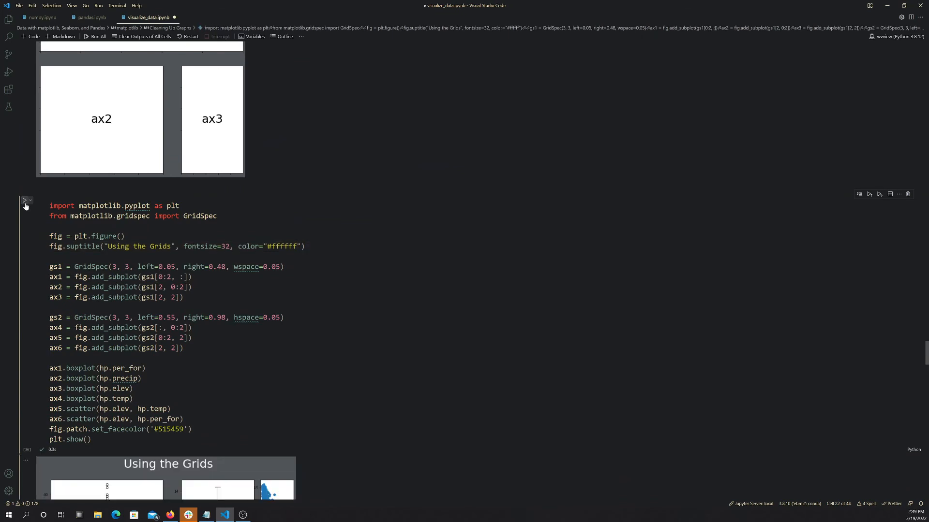
pyautogui.scroll(-3)
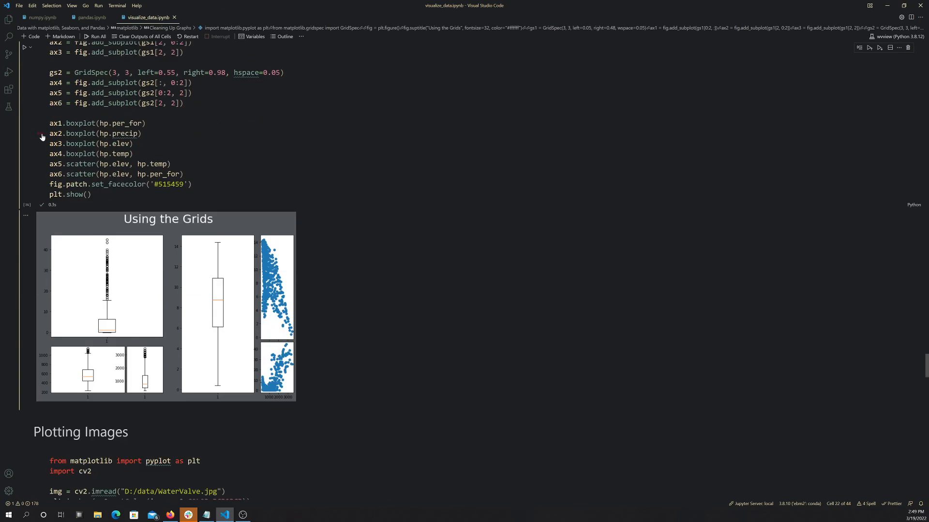
pyautogui.moveTo(53, 124); pyautogui.dragTo(171, 164)
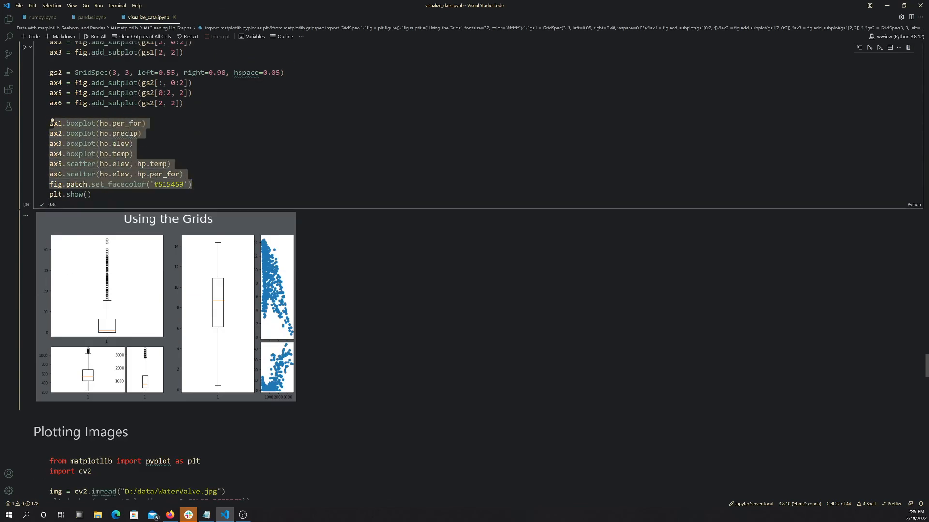
pyautogui.scroll(-3)
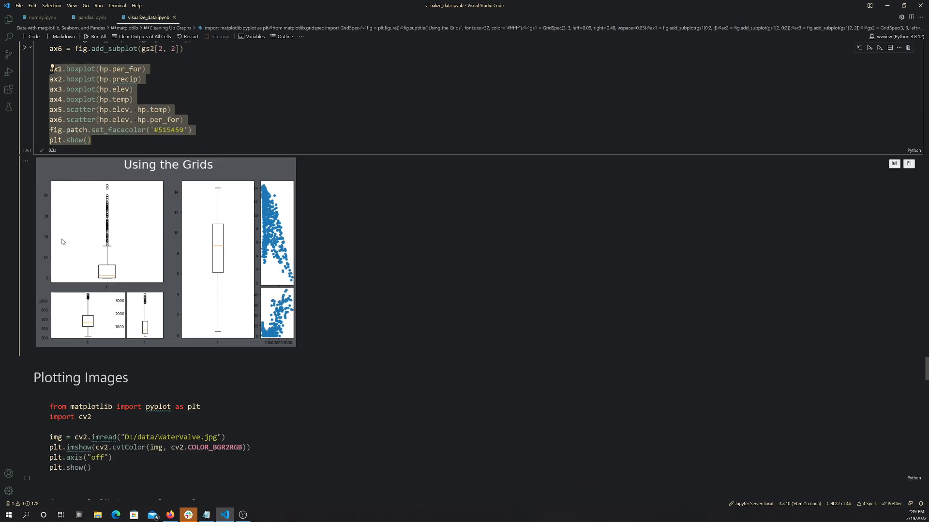
pyautogui.moveTo(238, 229)
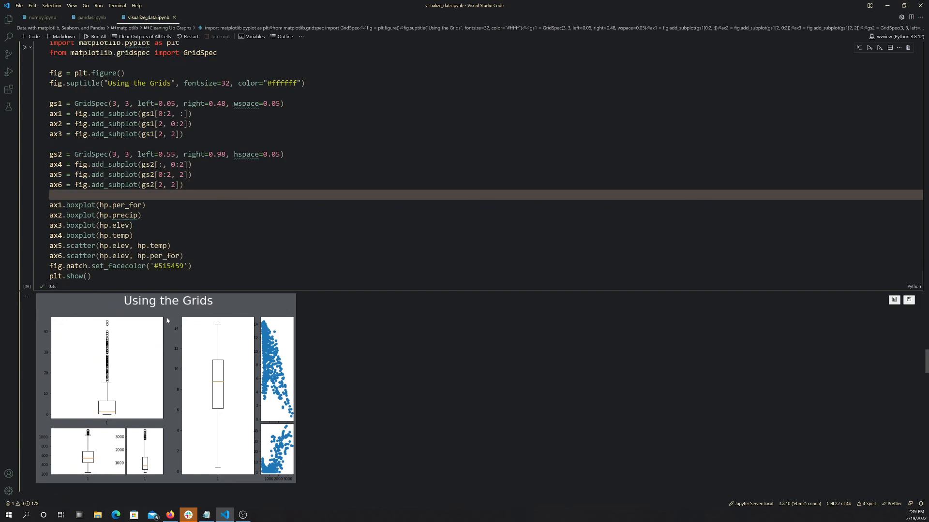
pyautogui.scroll(-3)
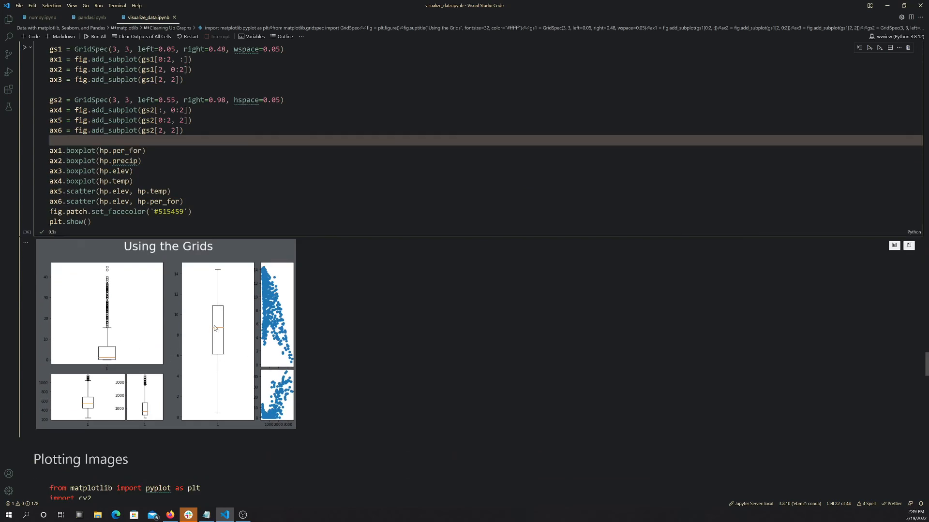
pyautogui.moveTo(204, 334)
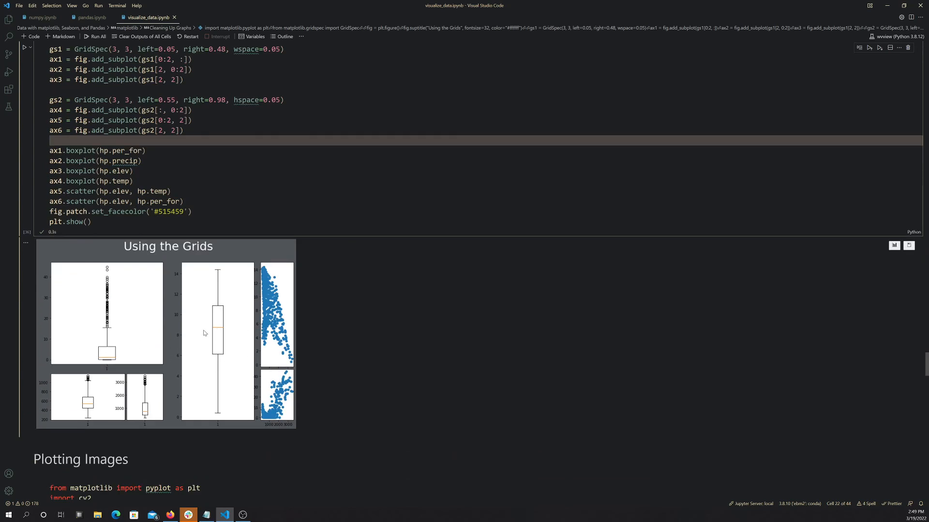